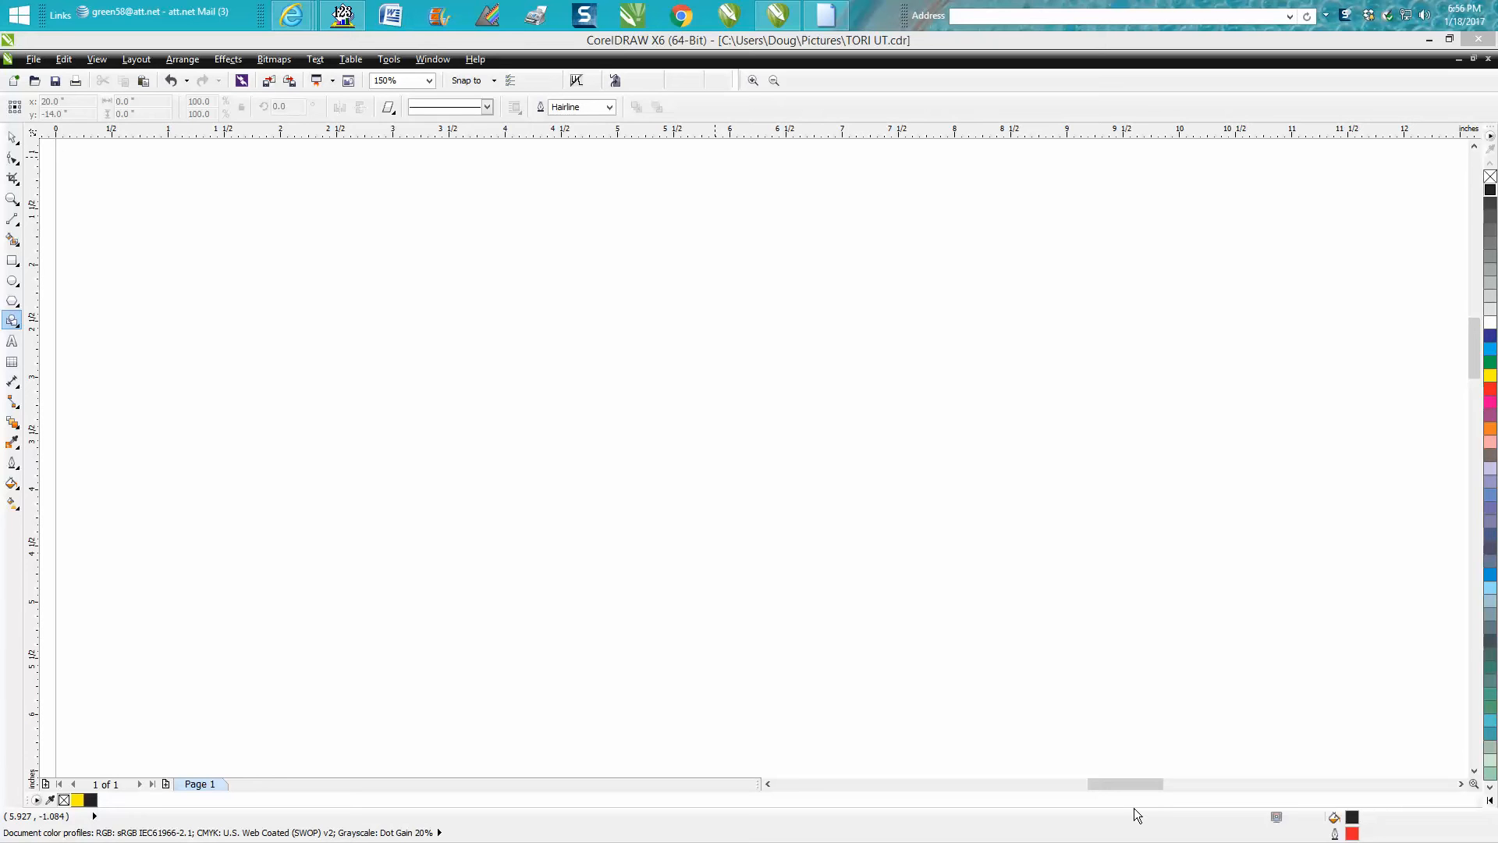
mouse_move(611, 419)
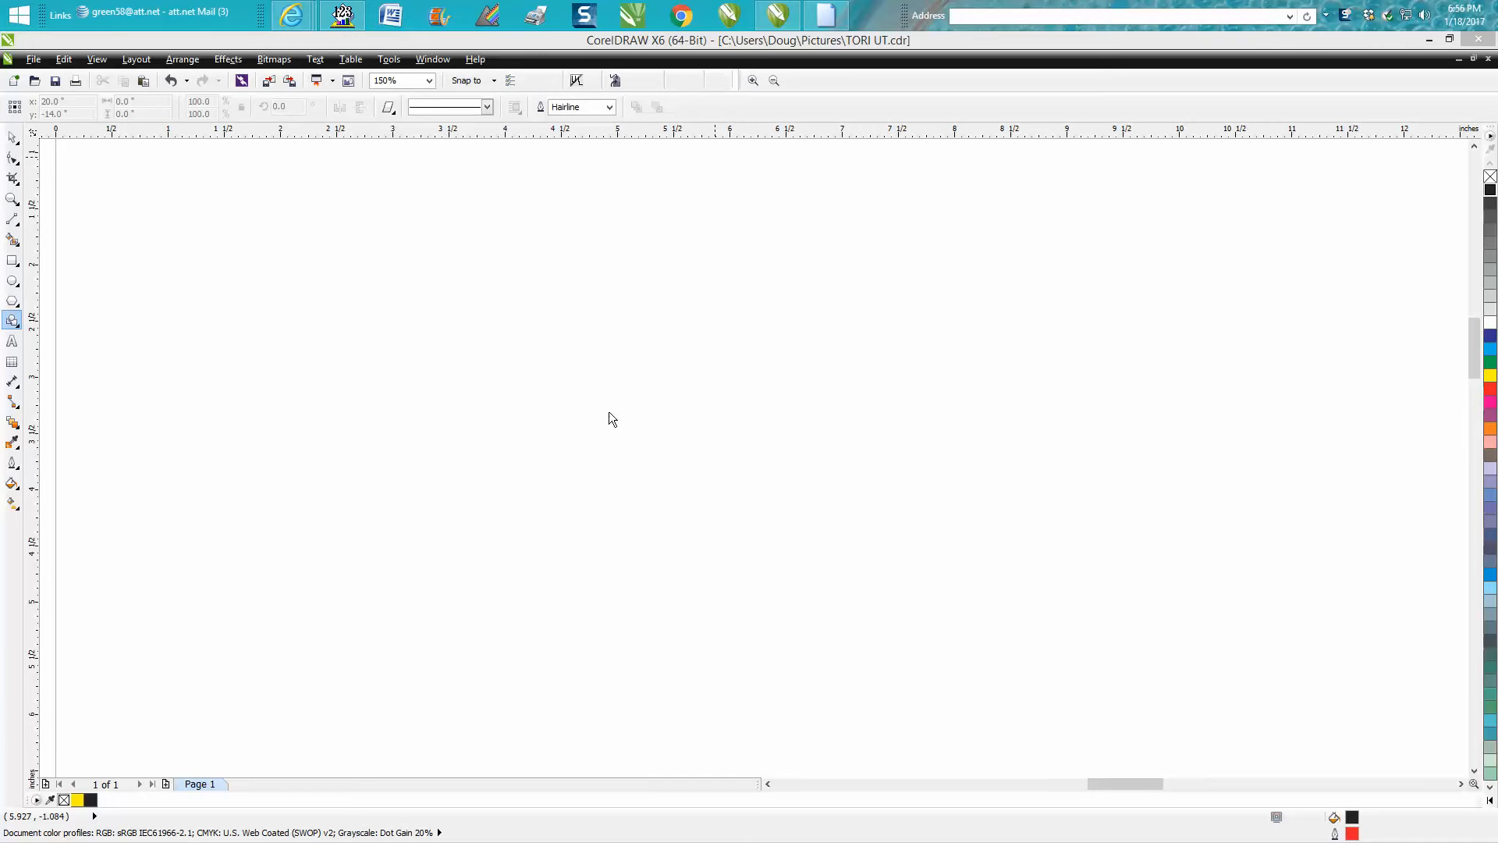
mouse_move(551, 309)
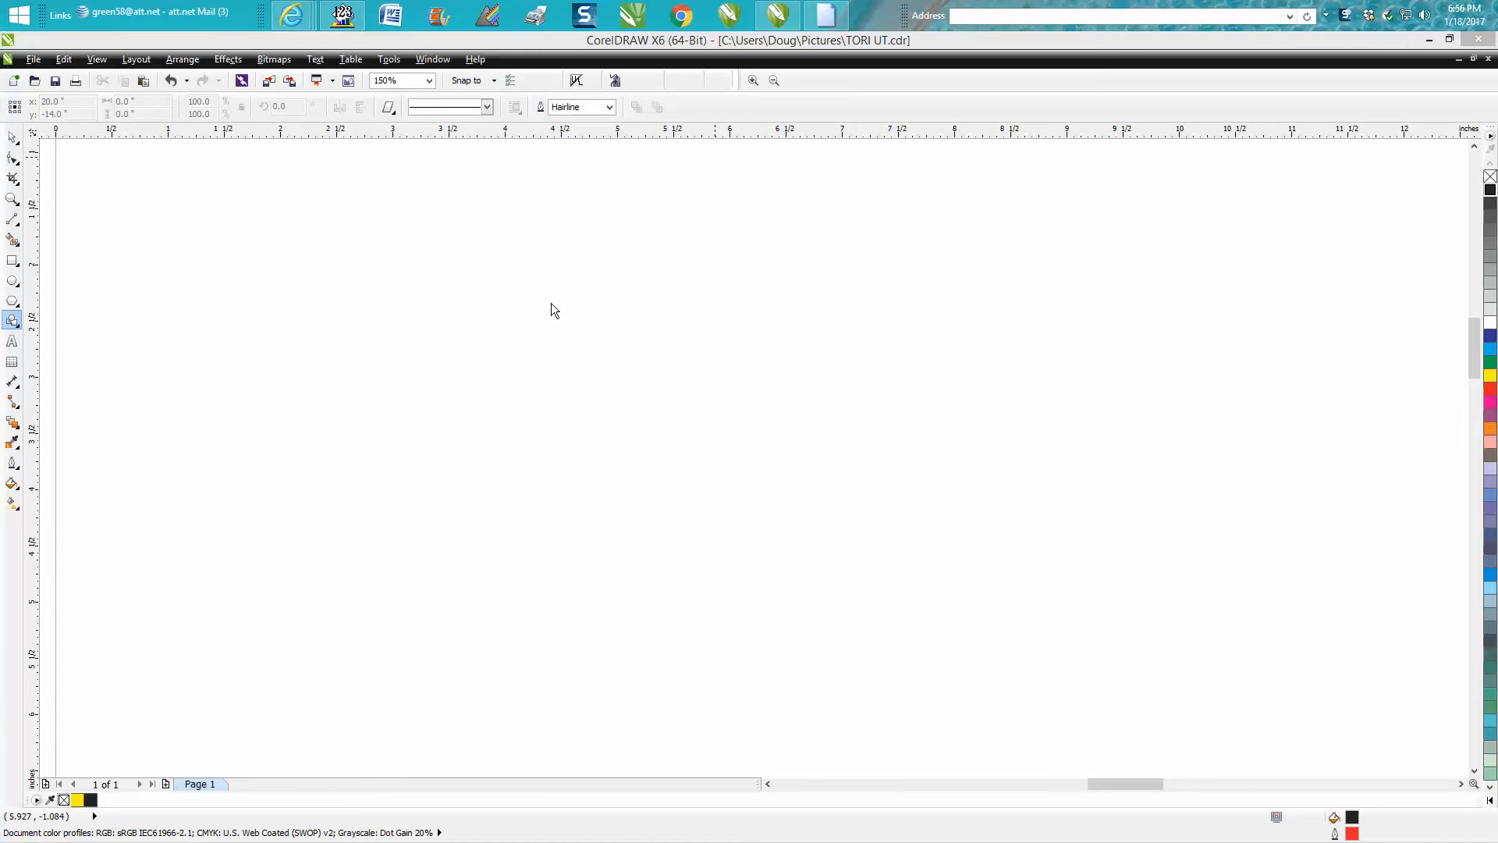
mouse_move(586, 307)
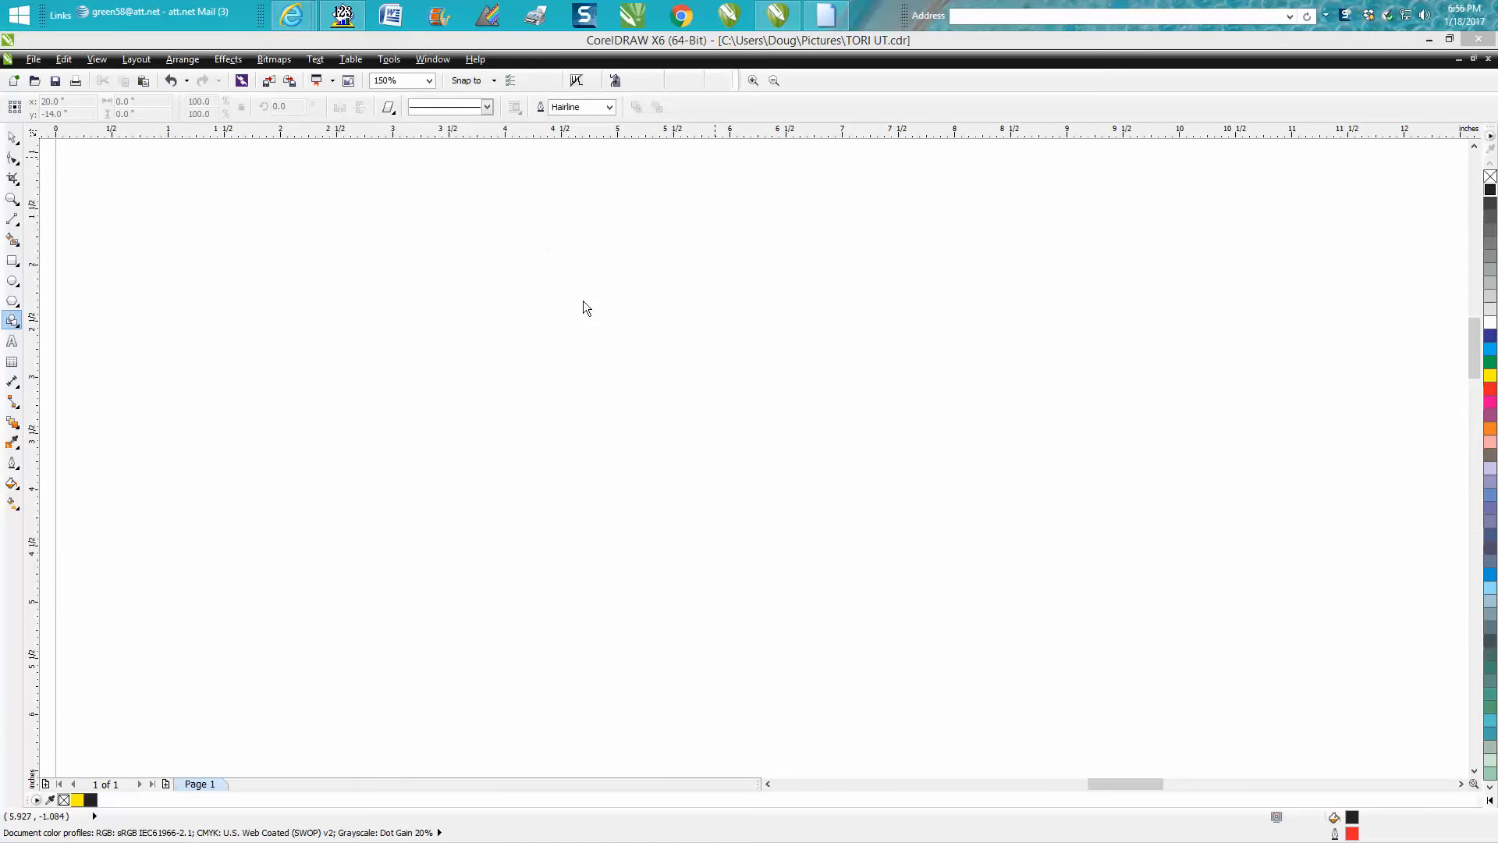
mouse_move(31, 334)
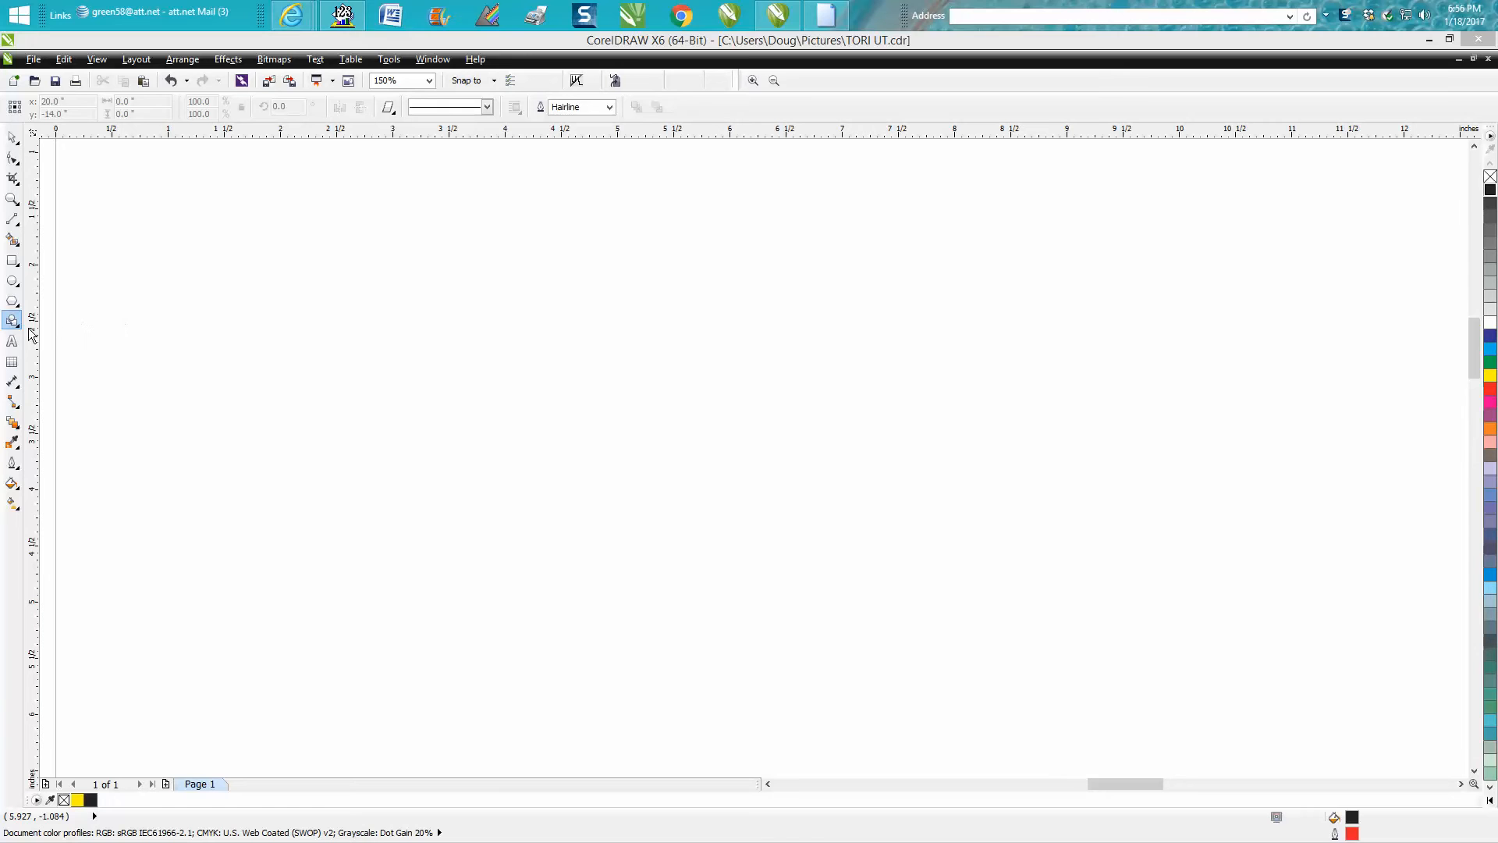
Step: Switch to the 2-Point Line tool for drawing straight lines
left_click(12, 318)
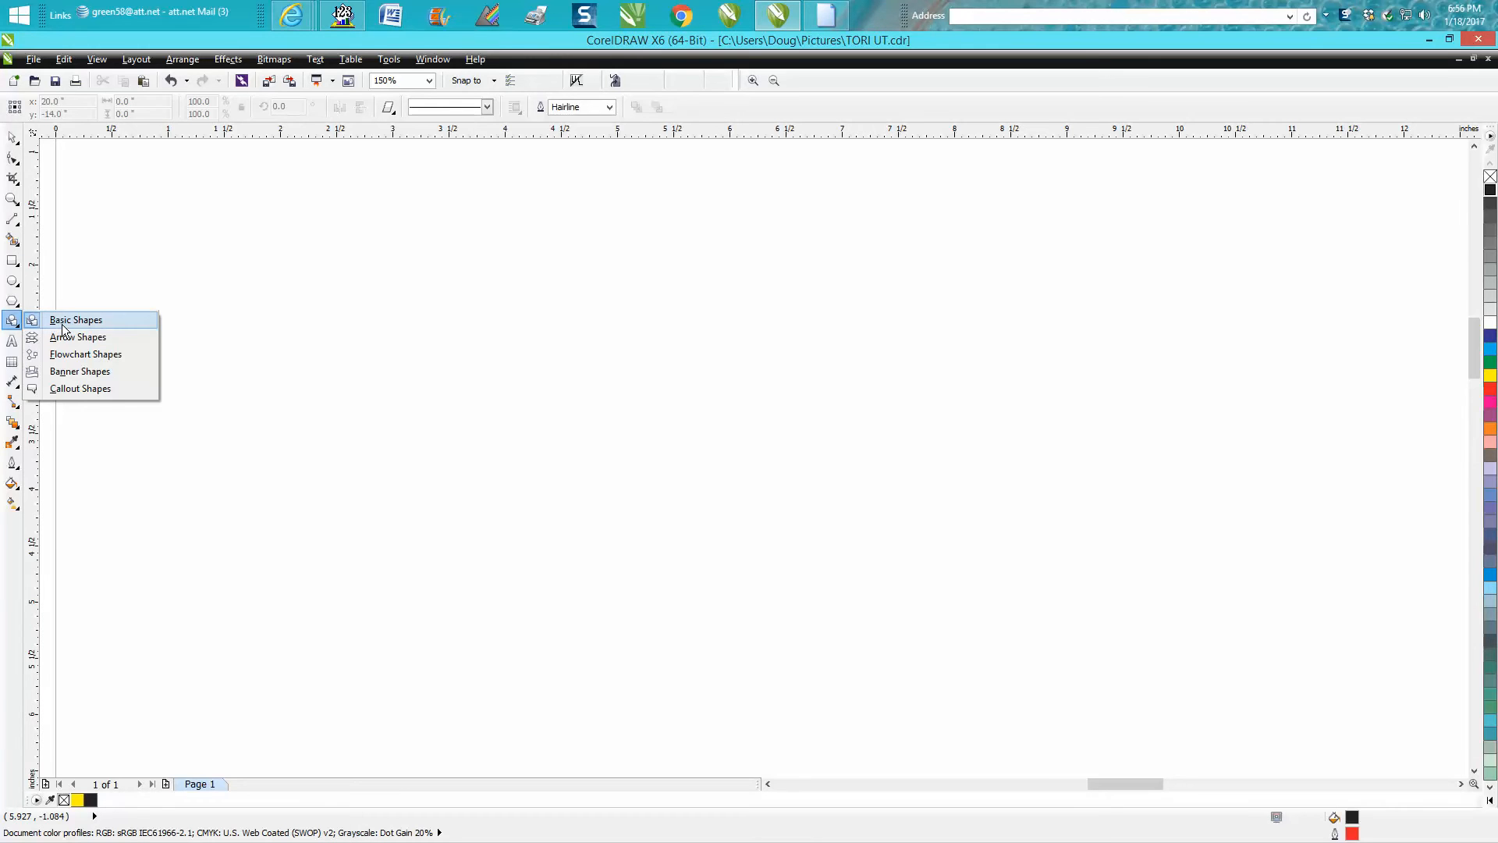
mouse_move(78, 337)
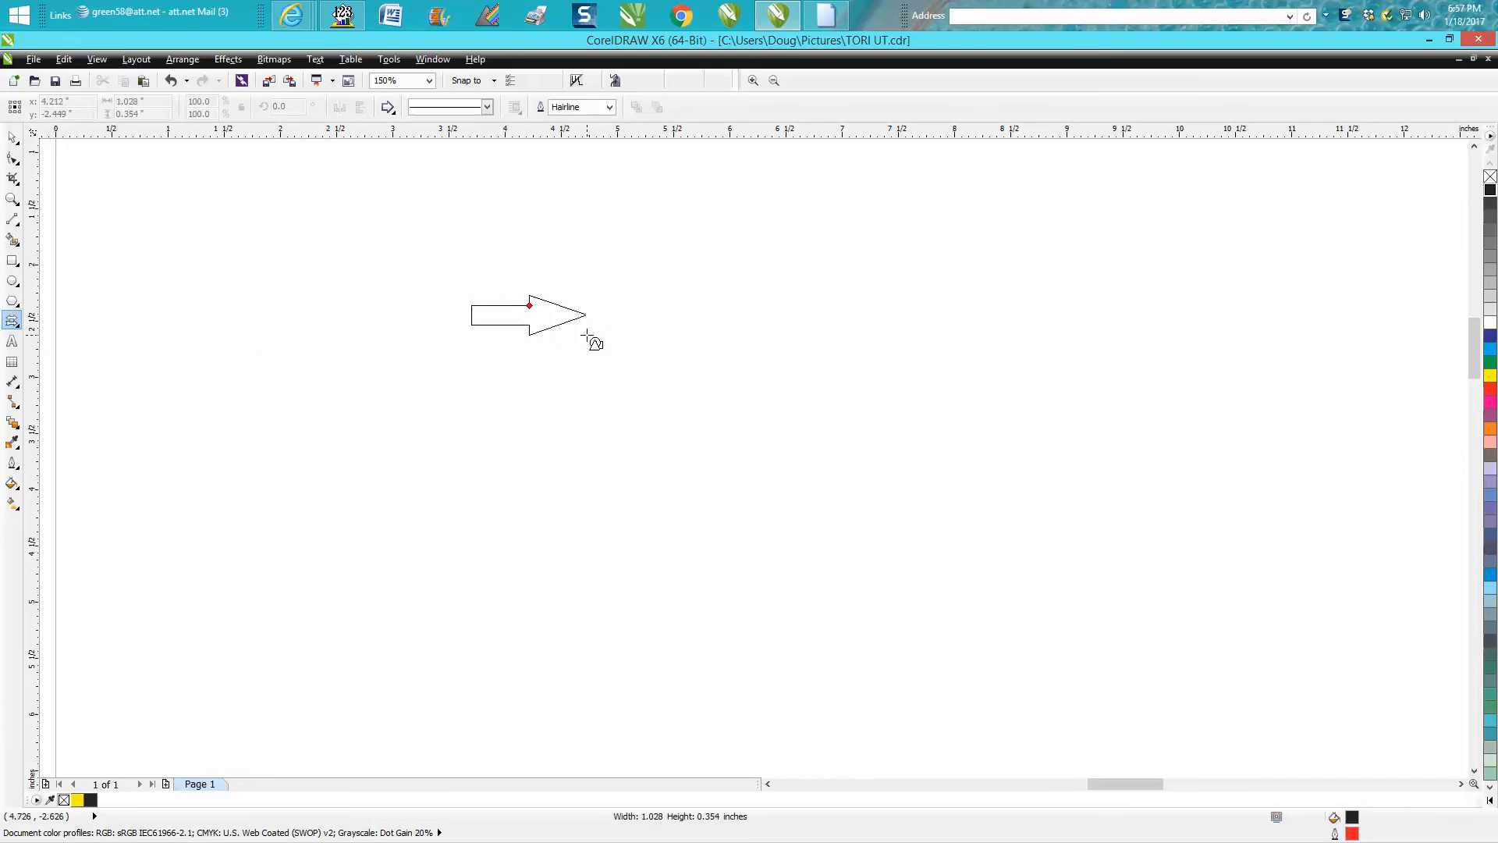
left_click(388, 106)
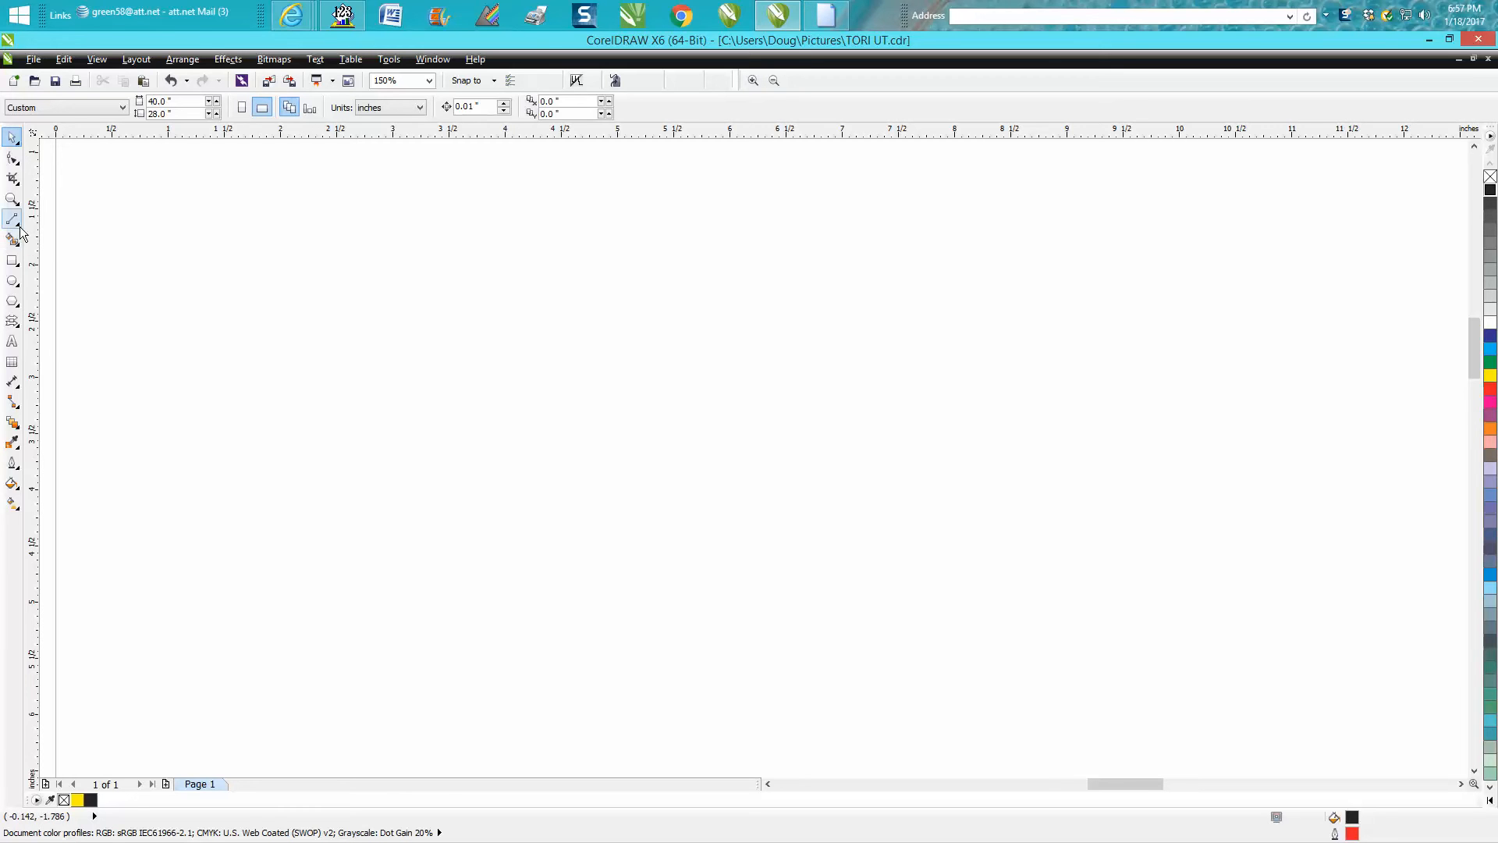
left_click(12, 220)
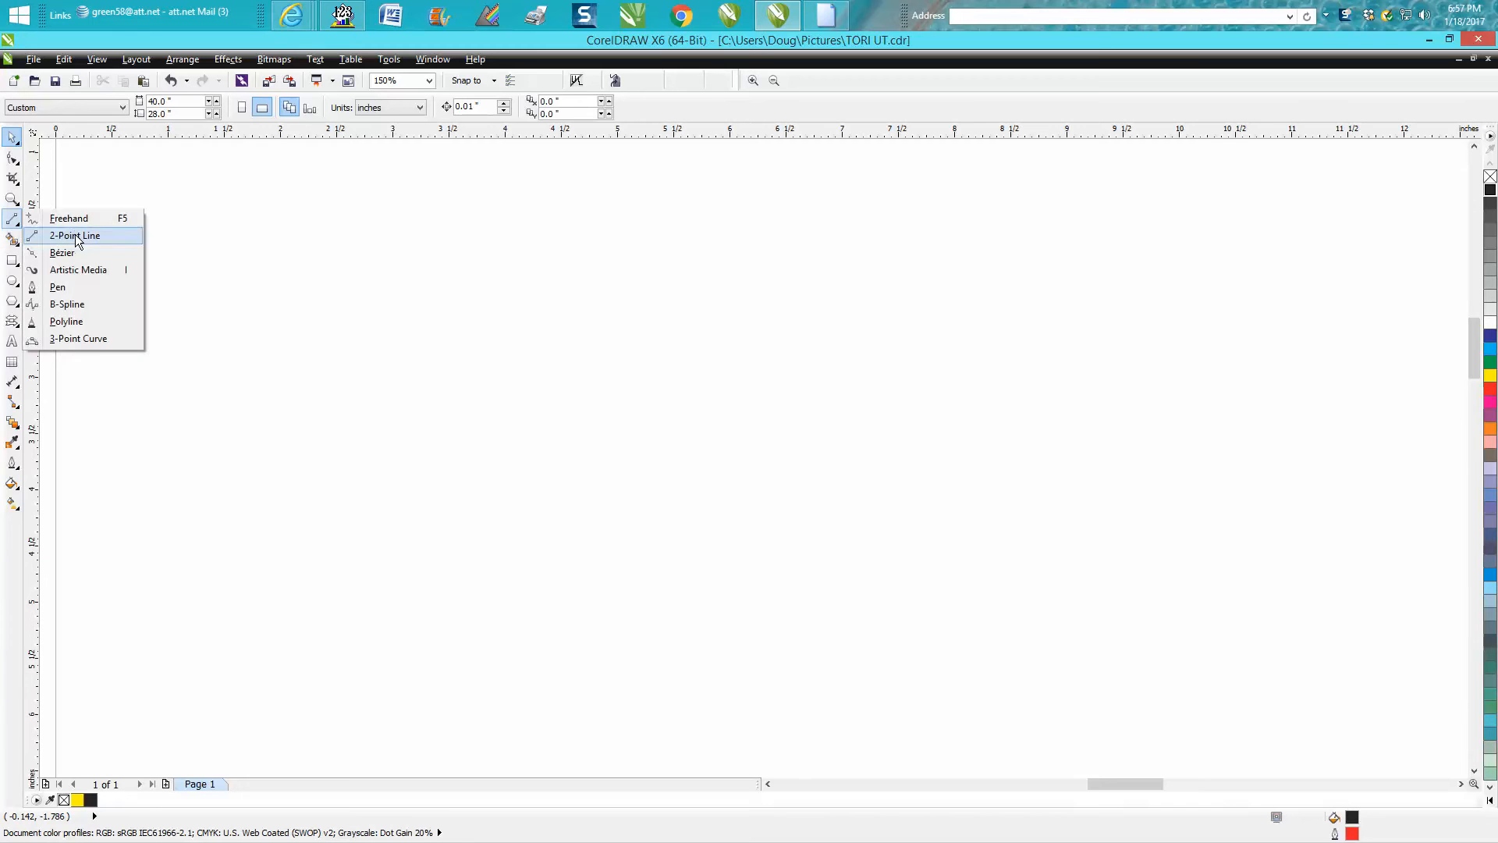
left_click(75, 236)
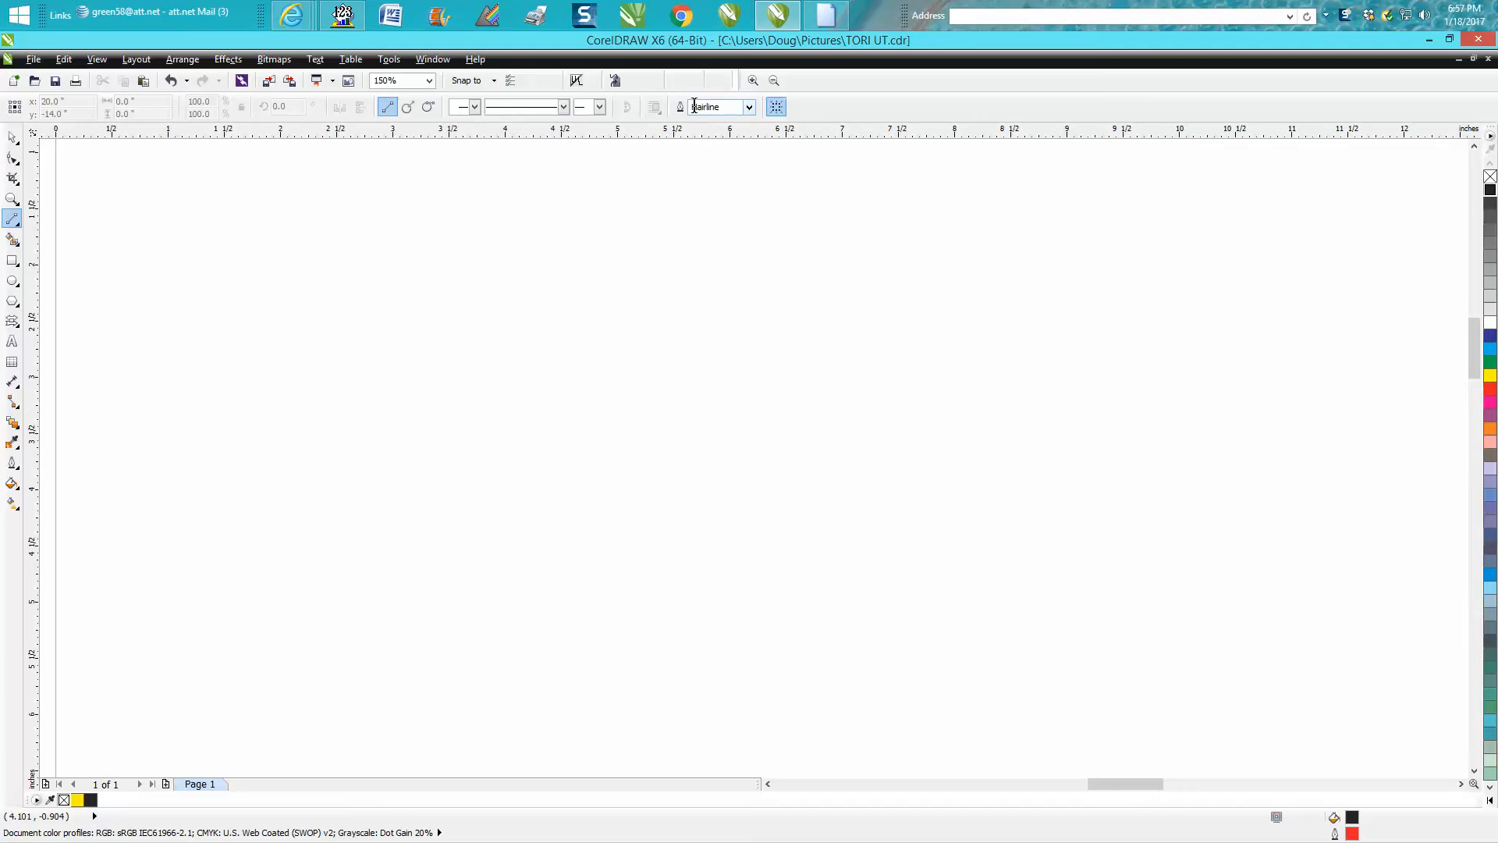
Step: Make a 2.0 pt outline width the document default for new graphics
left_click(747, 106)
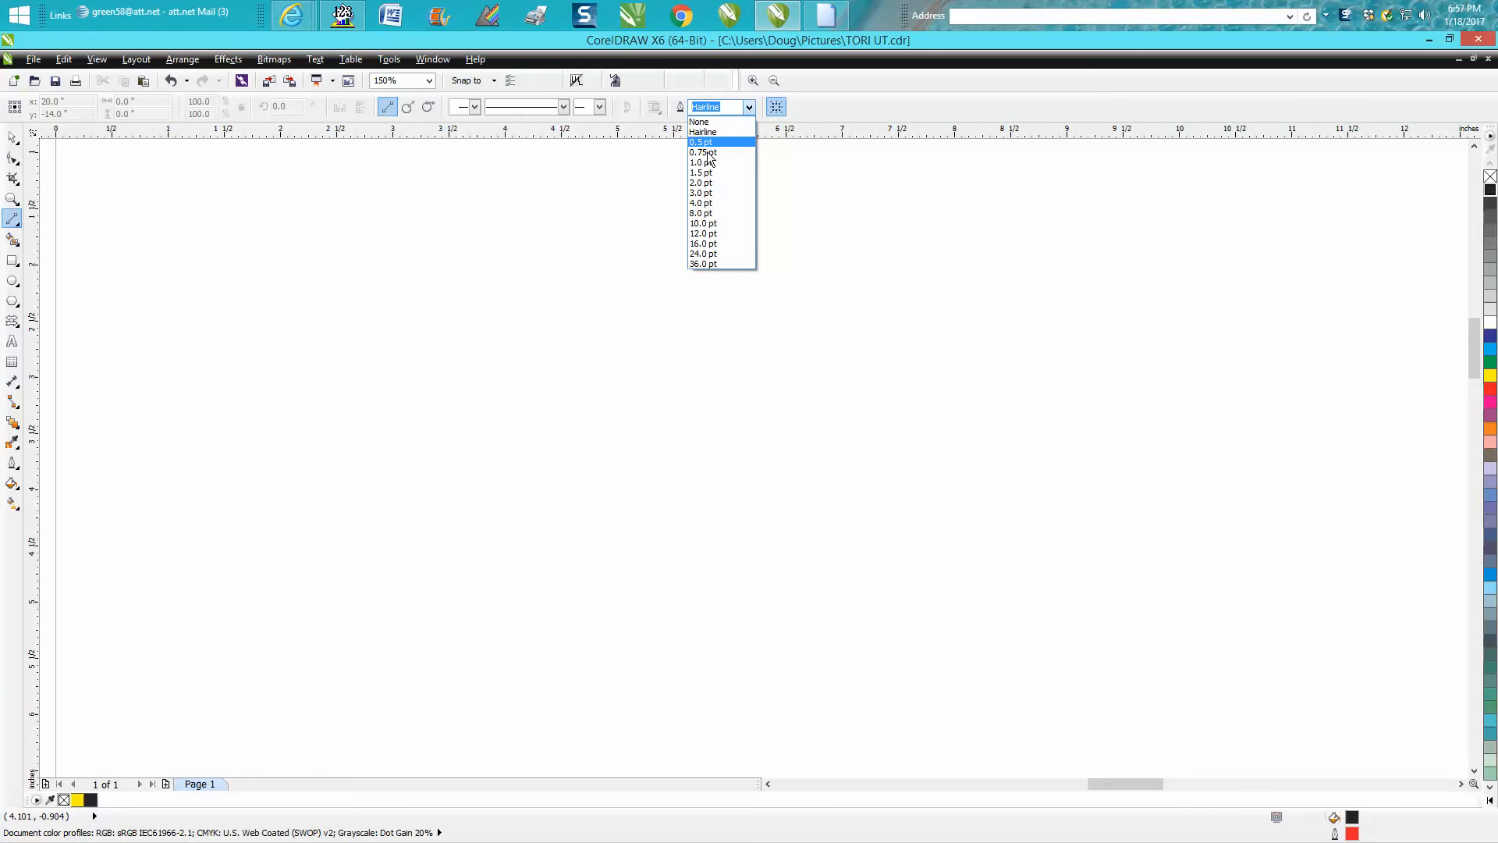
left_click(703, 131)
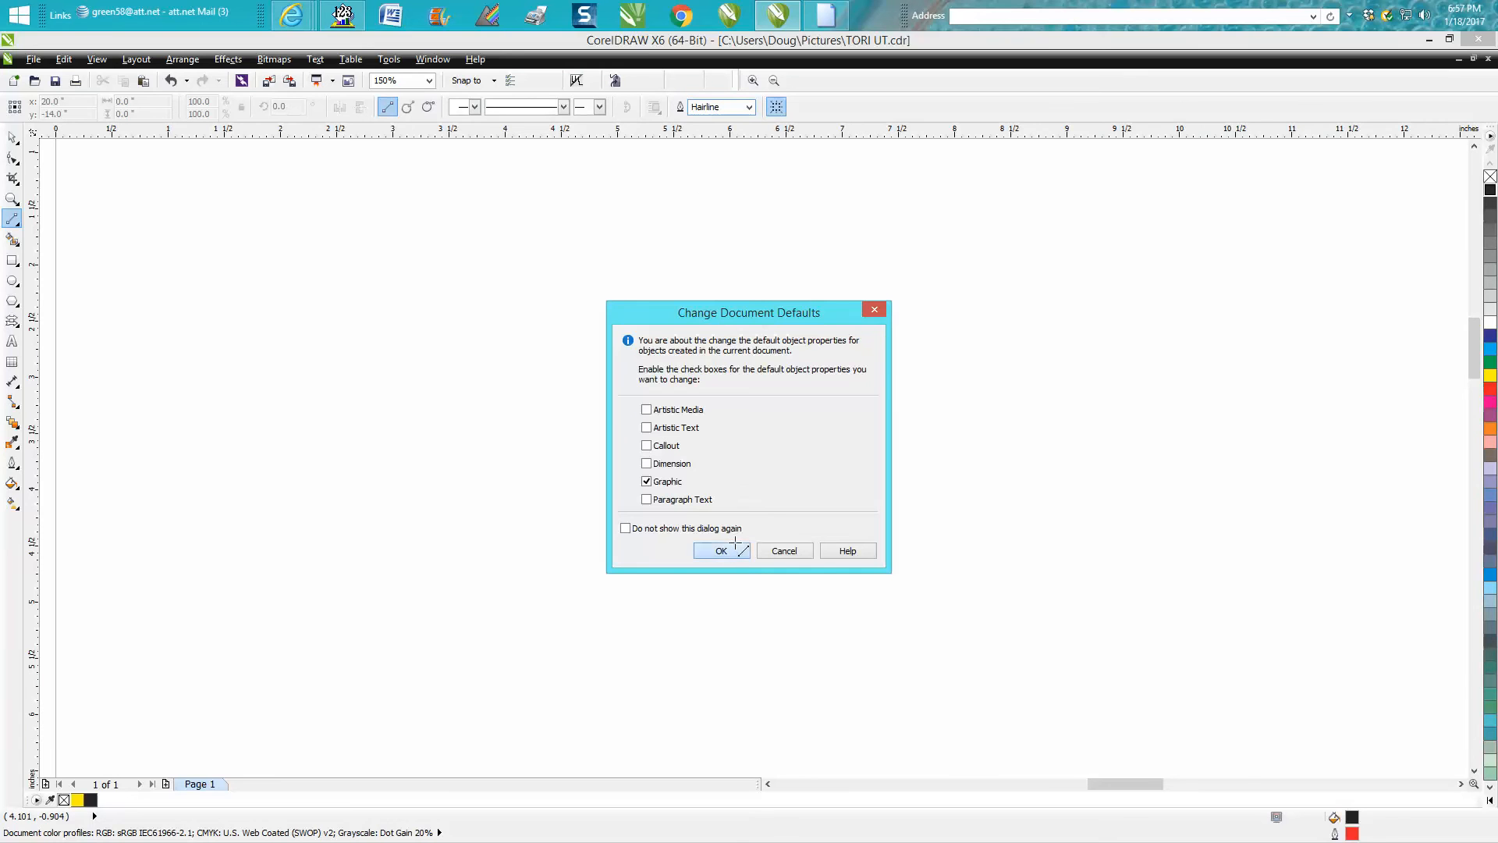
left_click(721, 551)
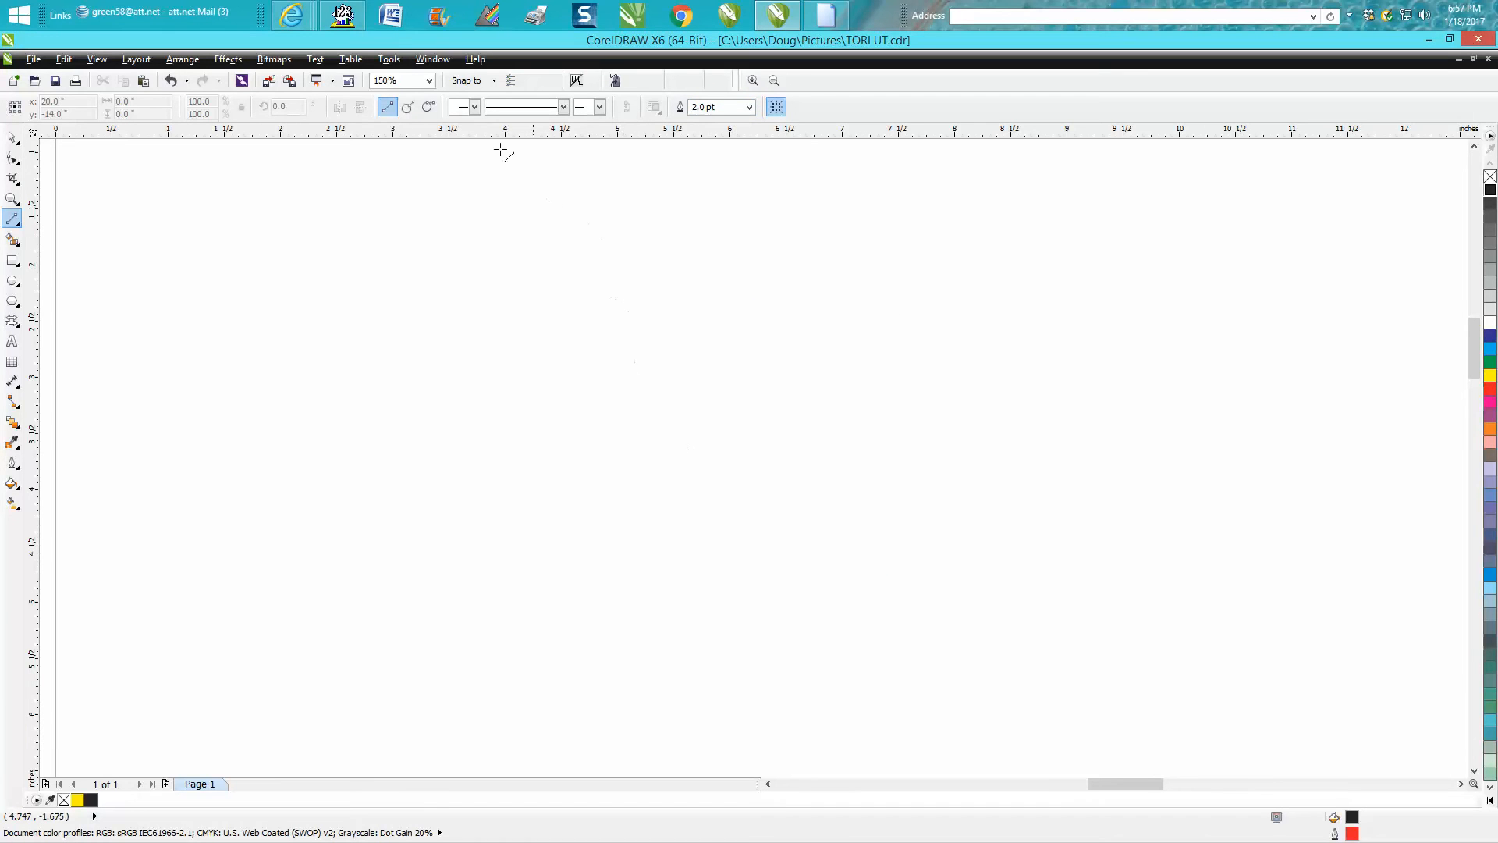
mouse_move(474, 106)
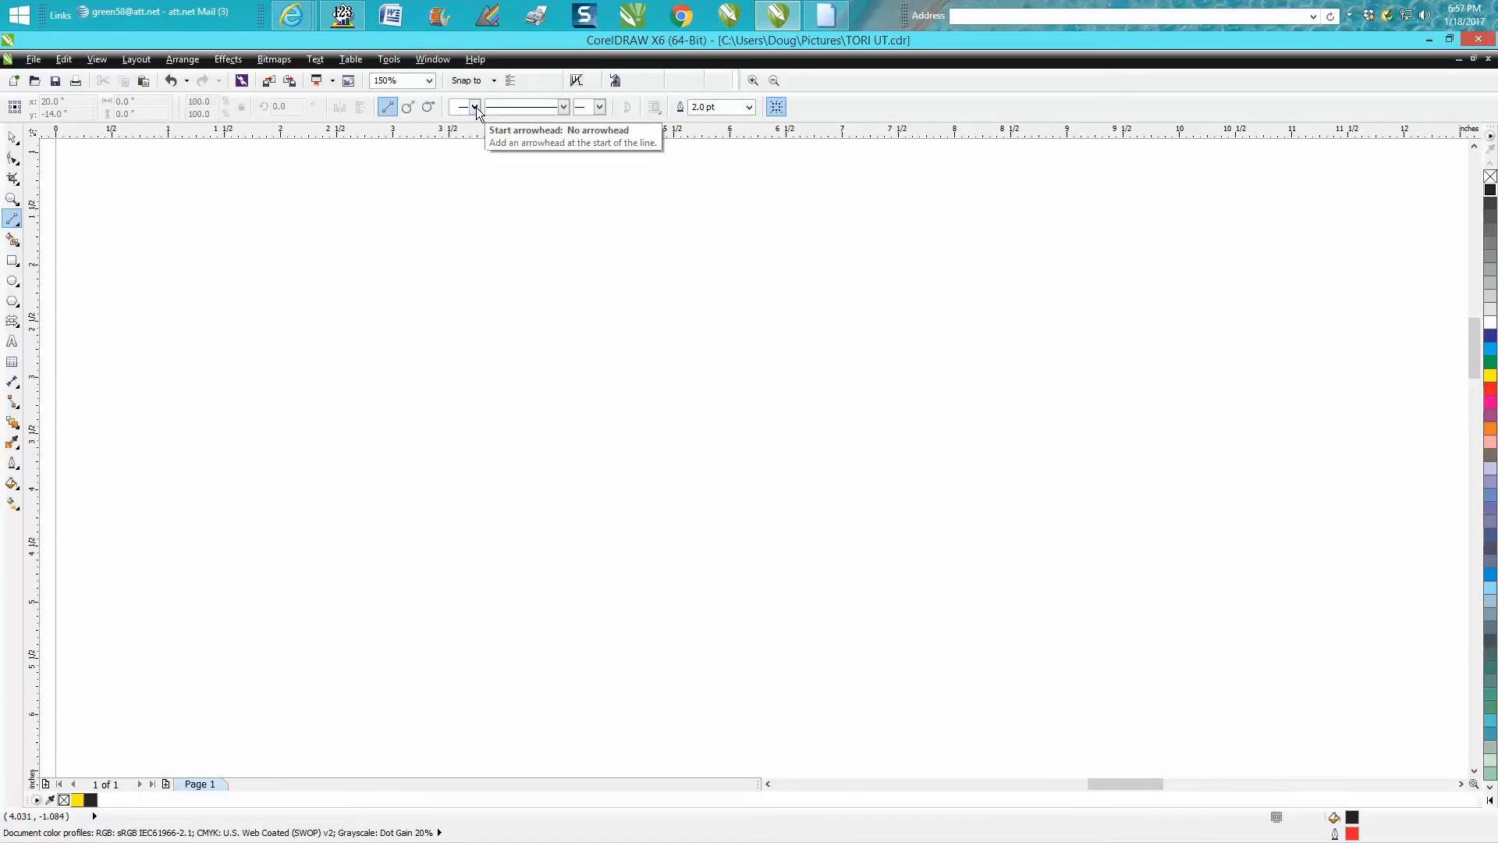
Step: Make a feathered start tail and an arrowhead end the default for new lines
left_click(475, 106)
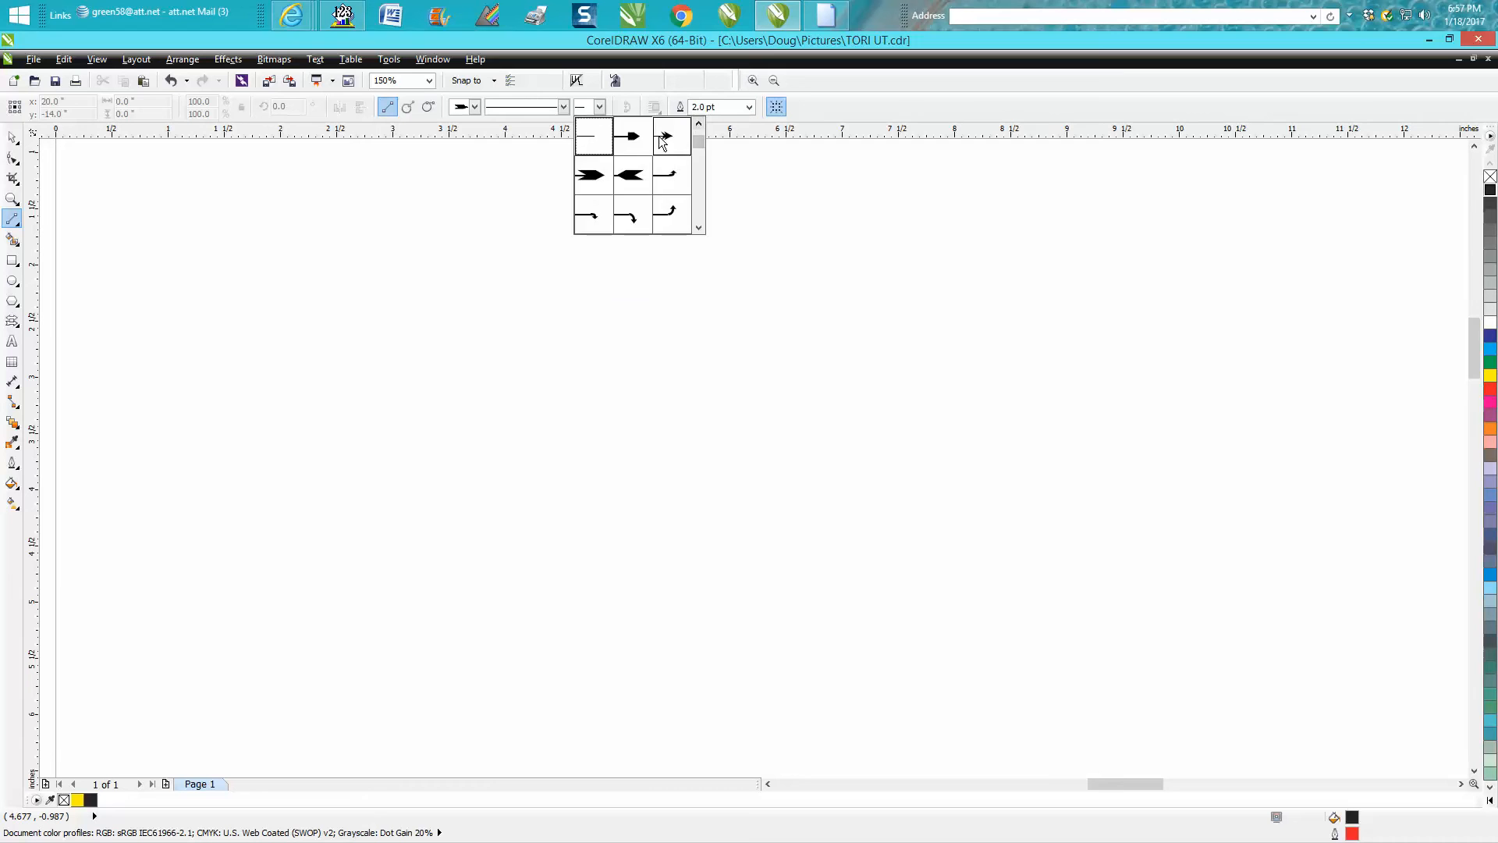
left_click(663, 134)
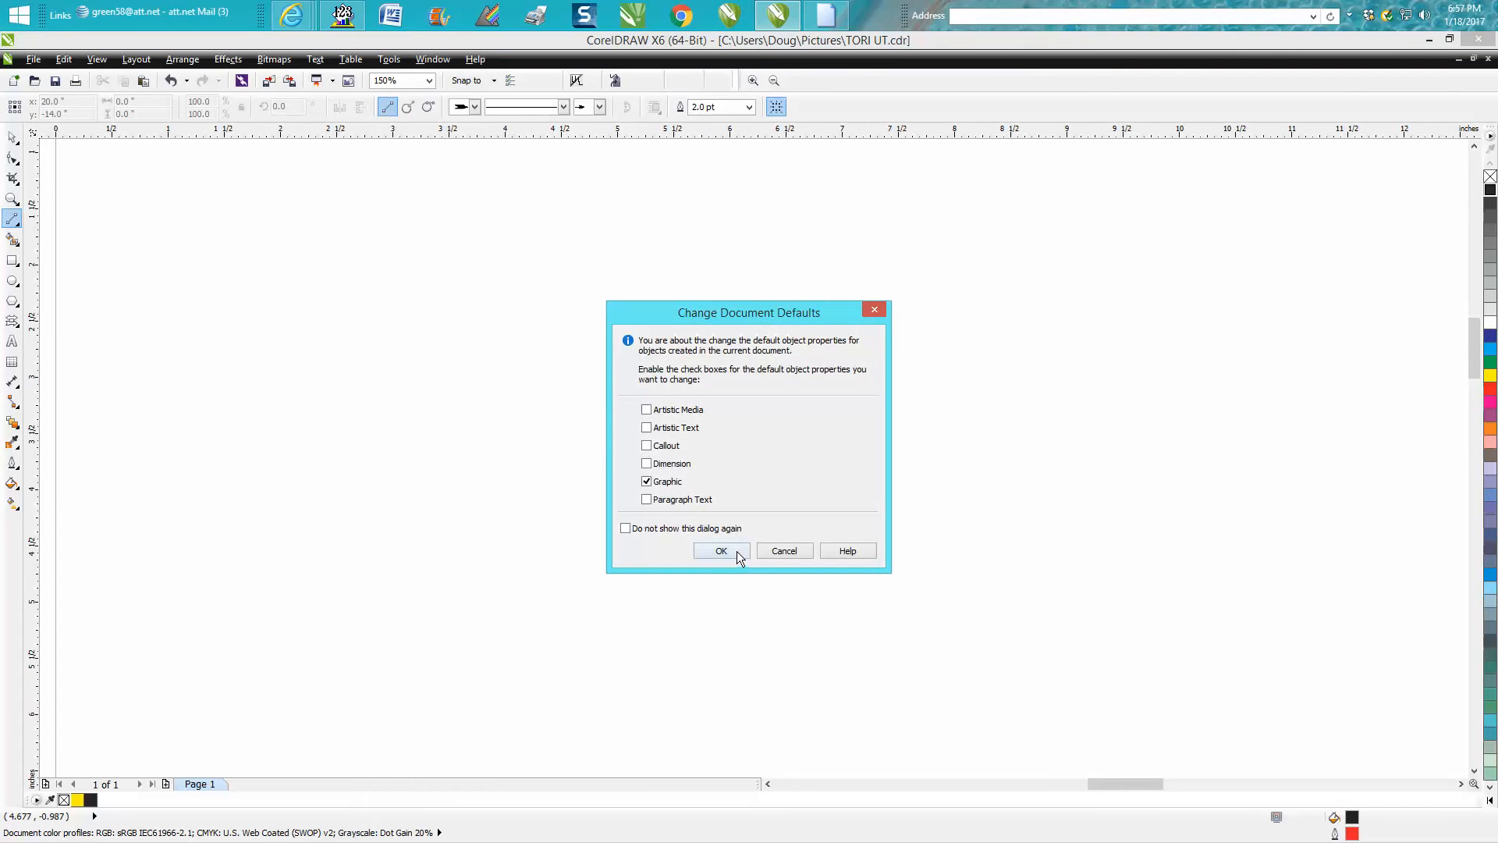
left_click(721, 551)
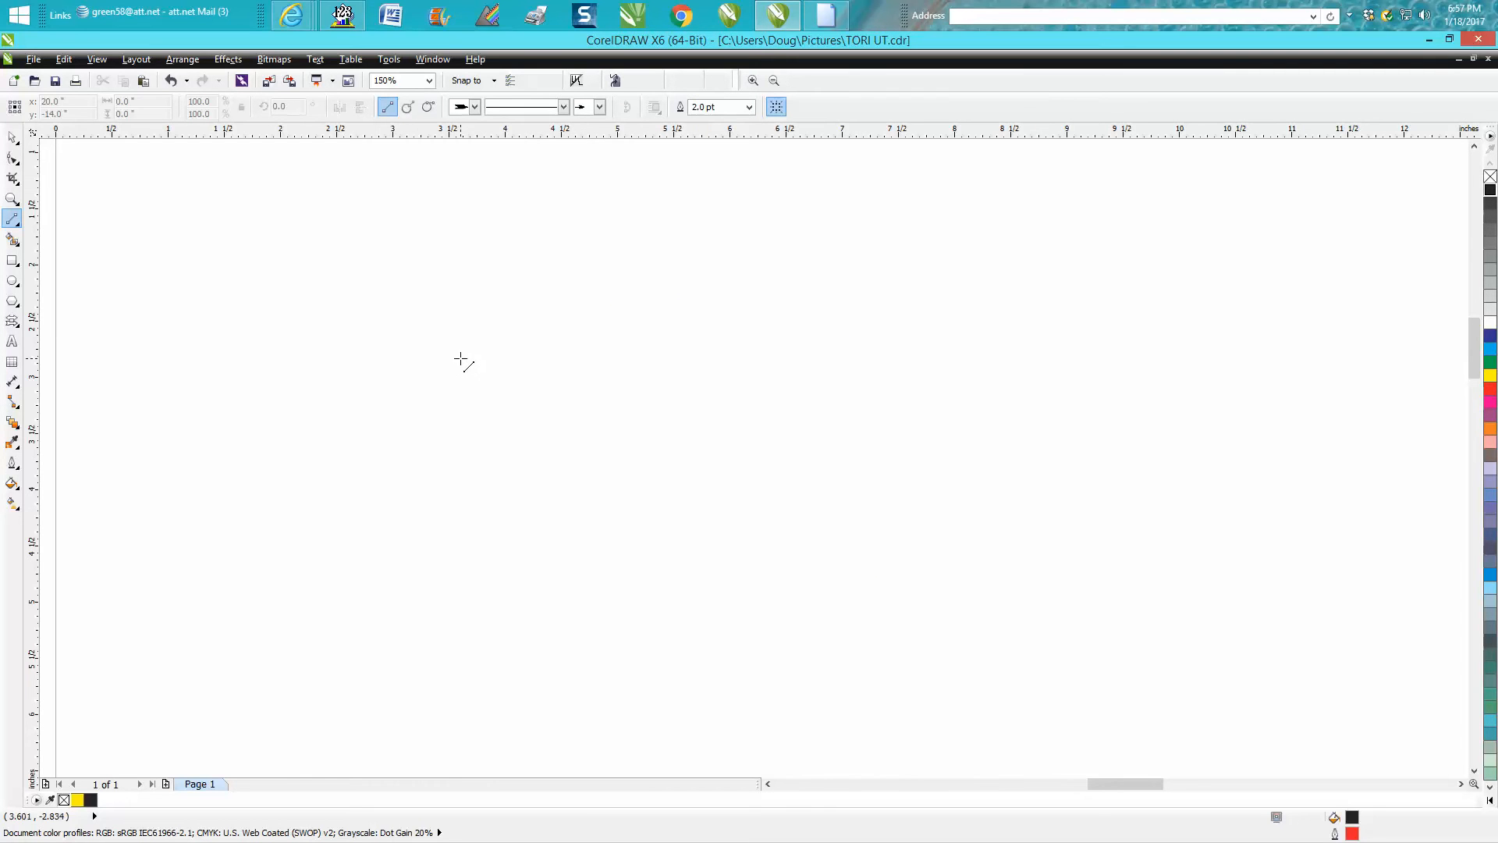
Step: Draw a zigzag pair of feathered arrow lines and return to straight-line drawing
left_click_drag(383, 504, 802, 411)
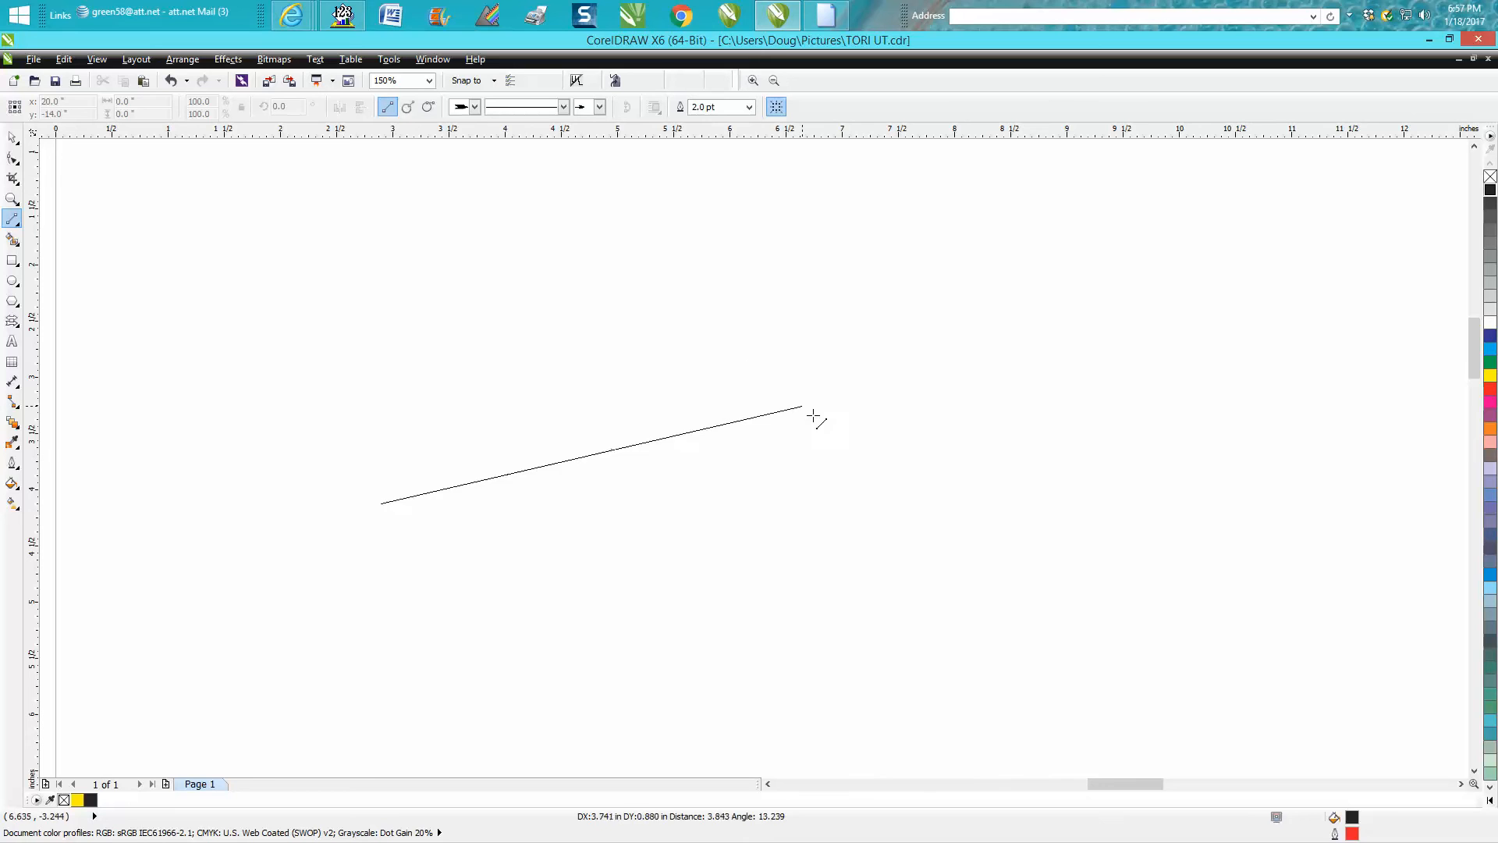
left_click_drag(802, 410, 875, 504)
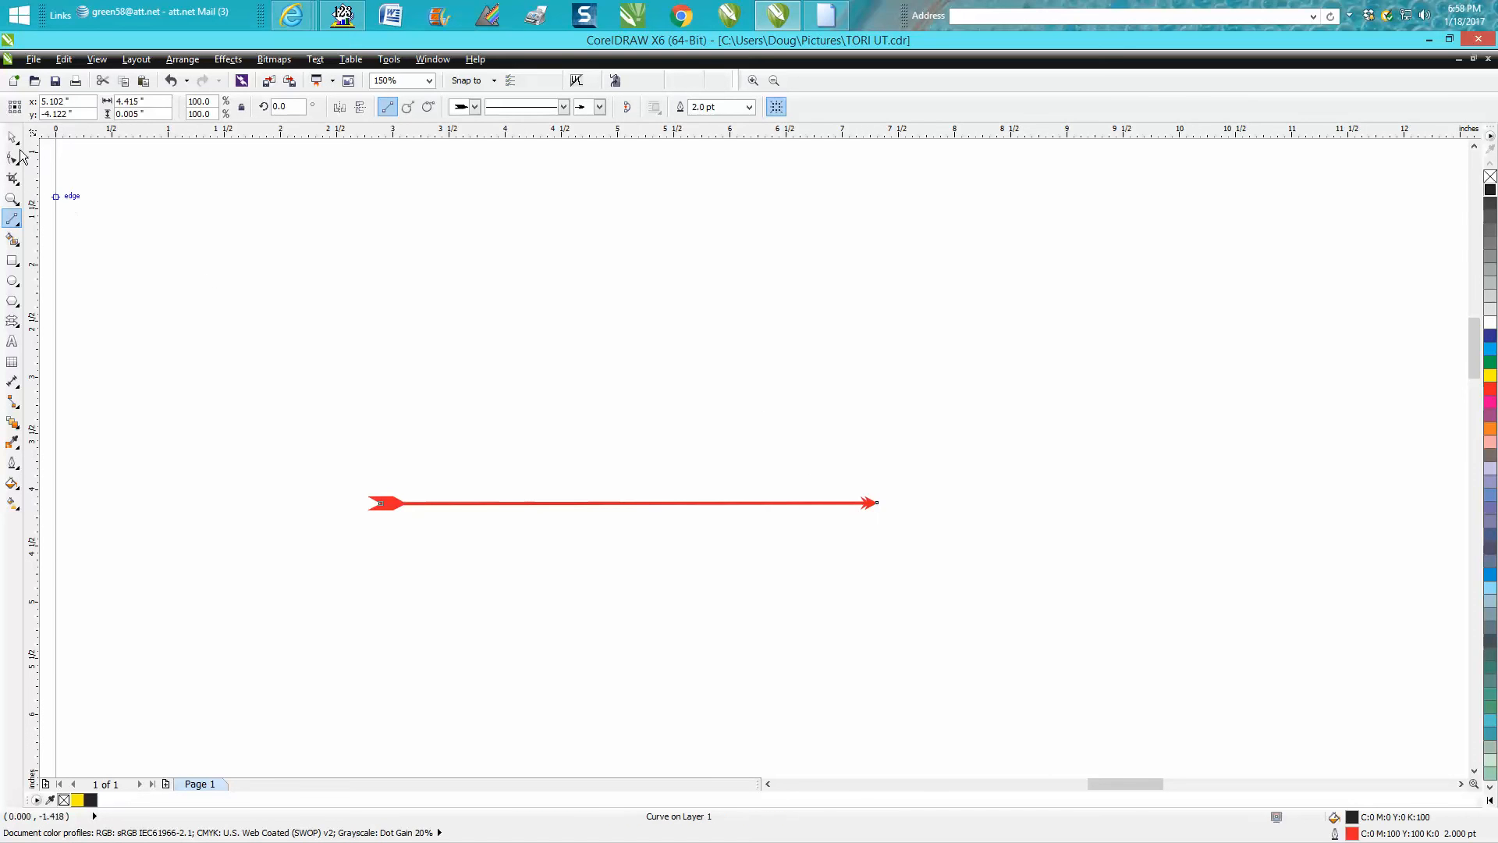
left_click(12, 159)
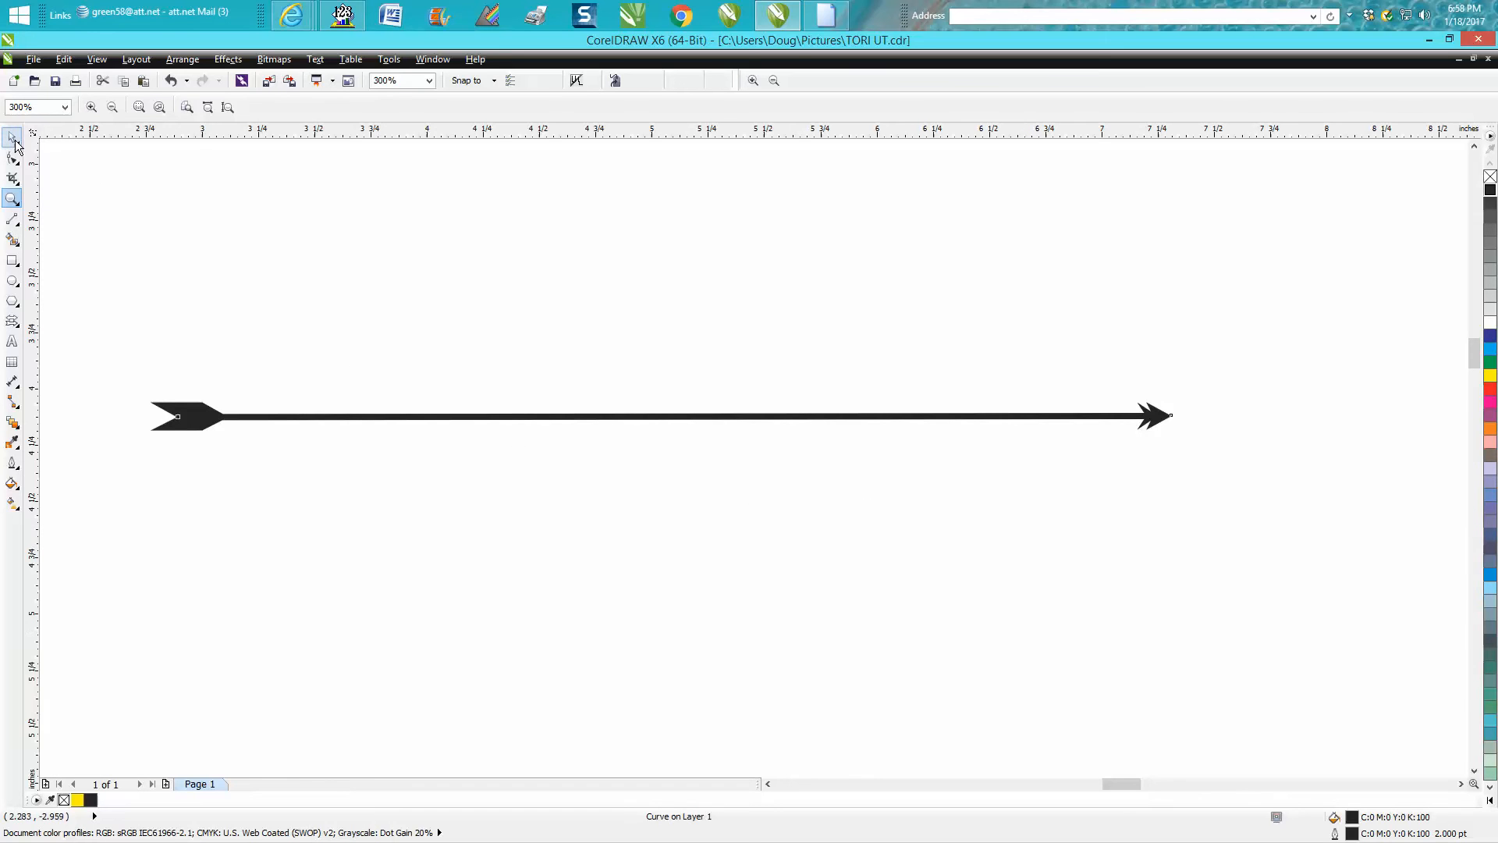
left_click(13, 137)
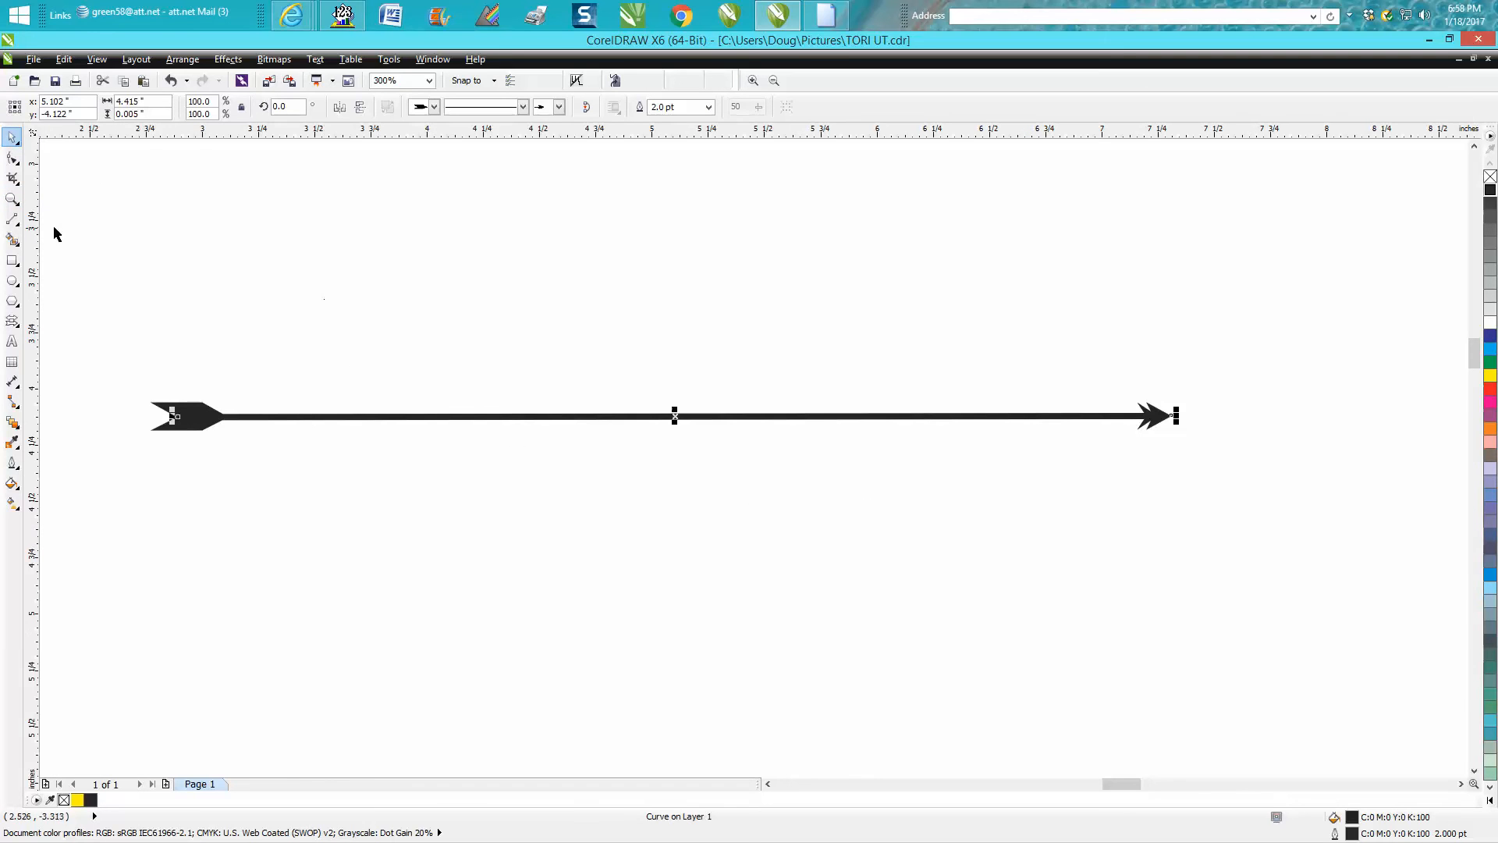
left_click(13, 216)
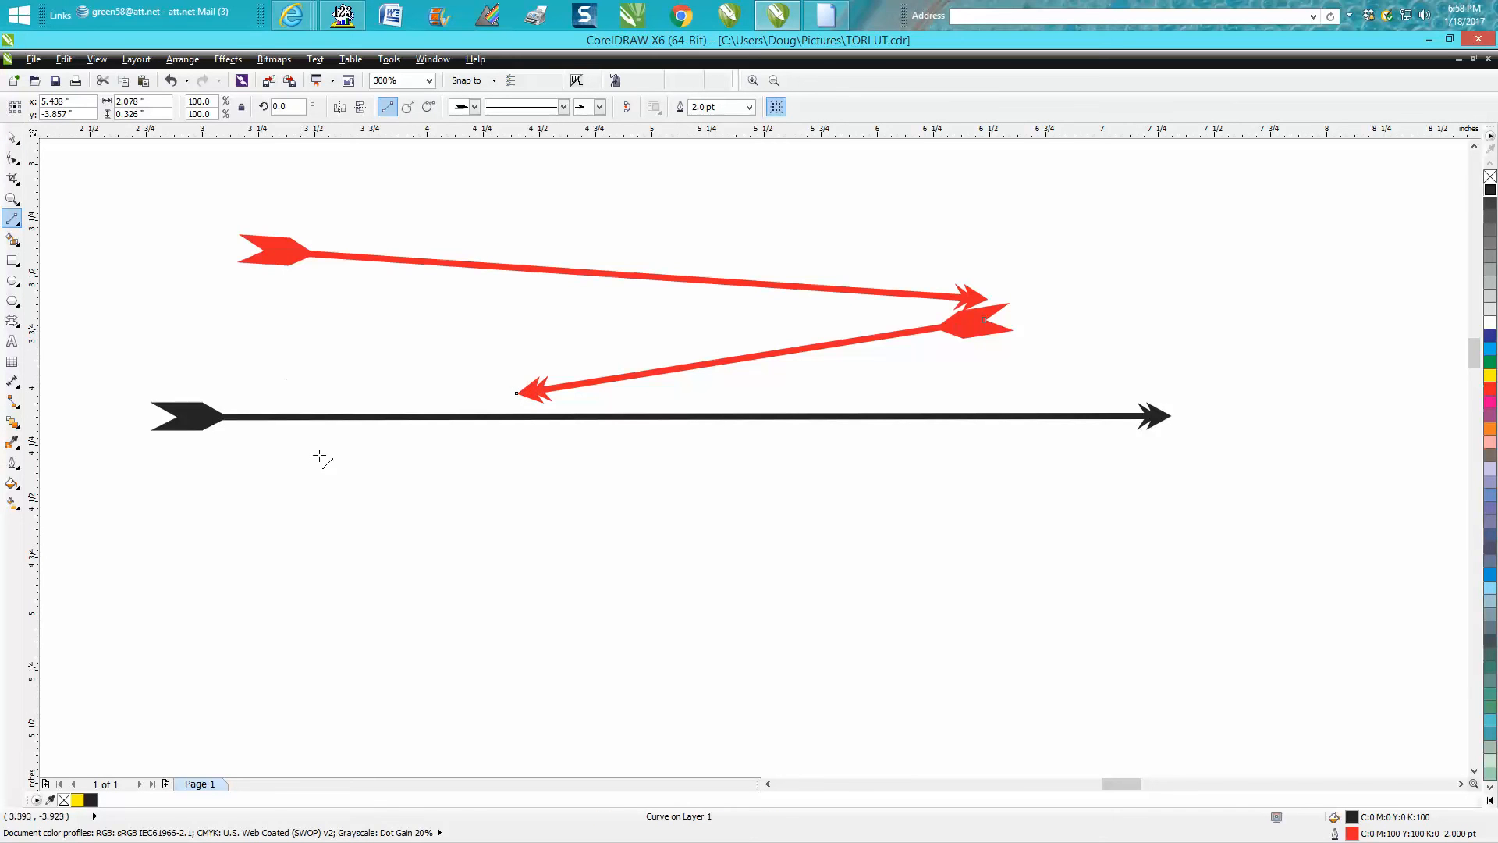
mouse_move(321, 495)
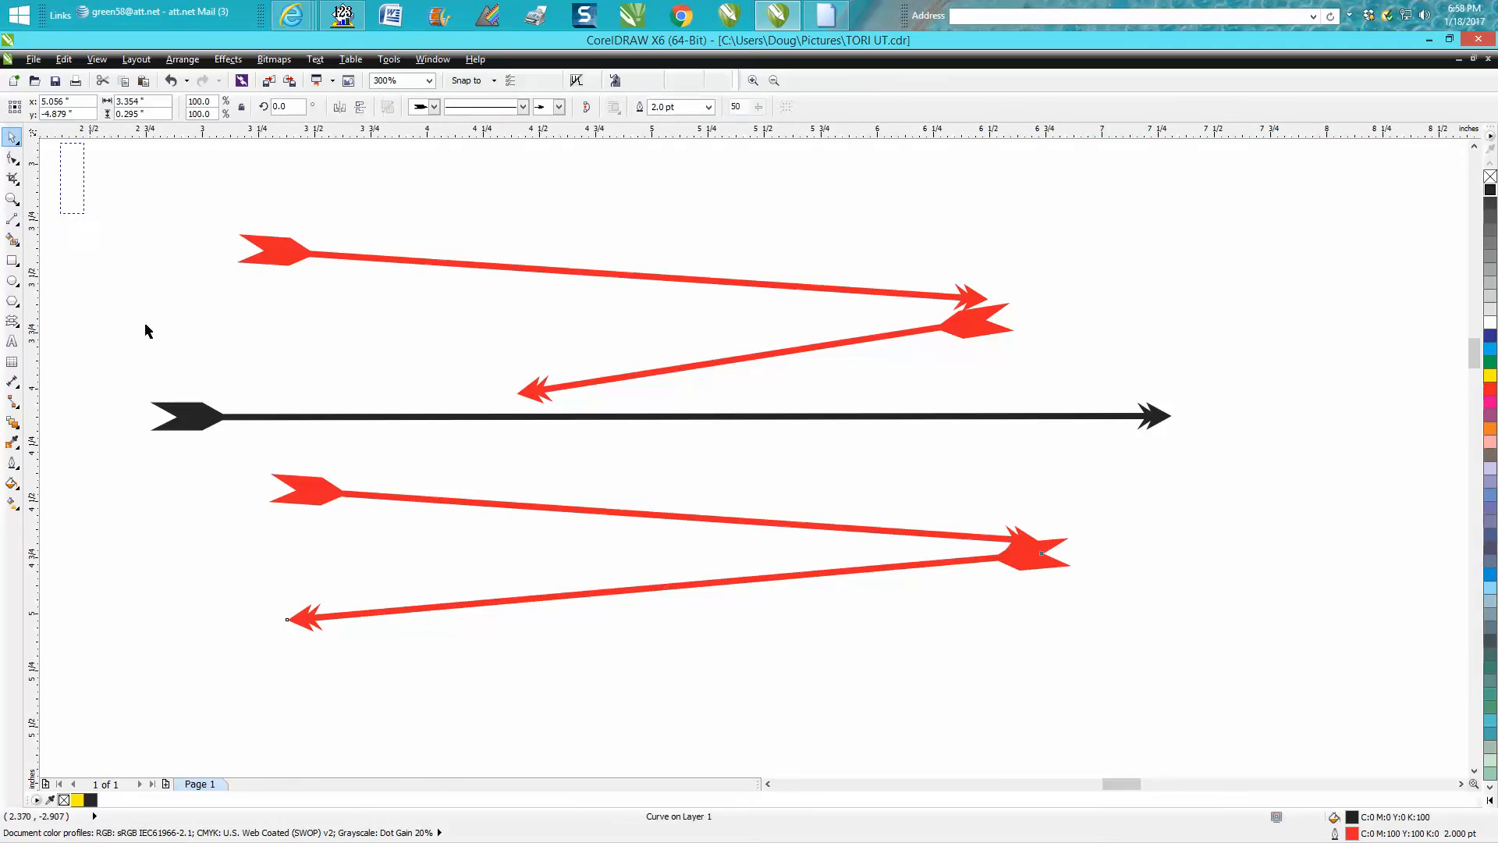
Step: Leave all five arrows black and switch back to the 2-Point Line tool
key("ctrl+a")
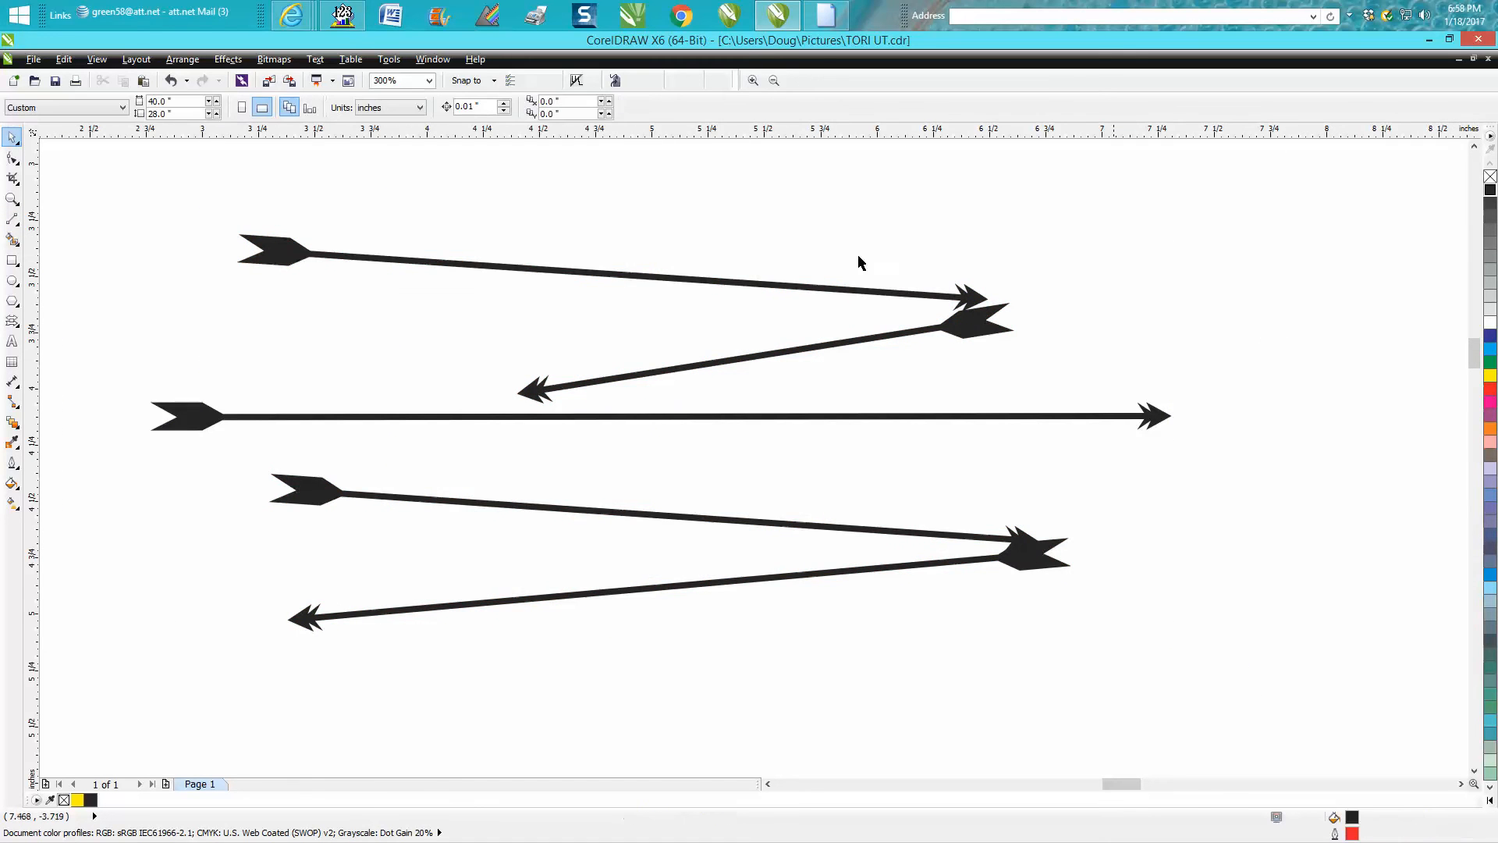
mouse_move(428, 250)
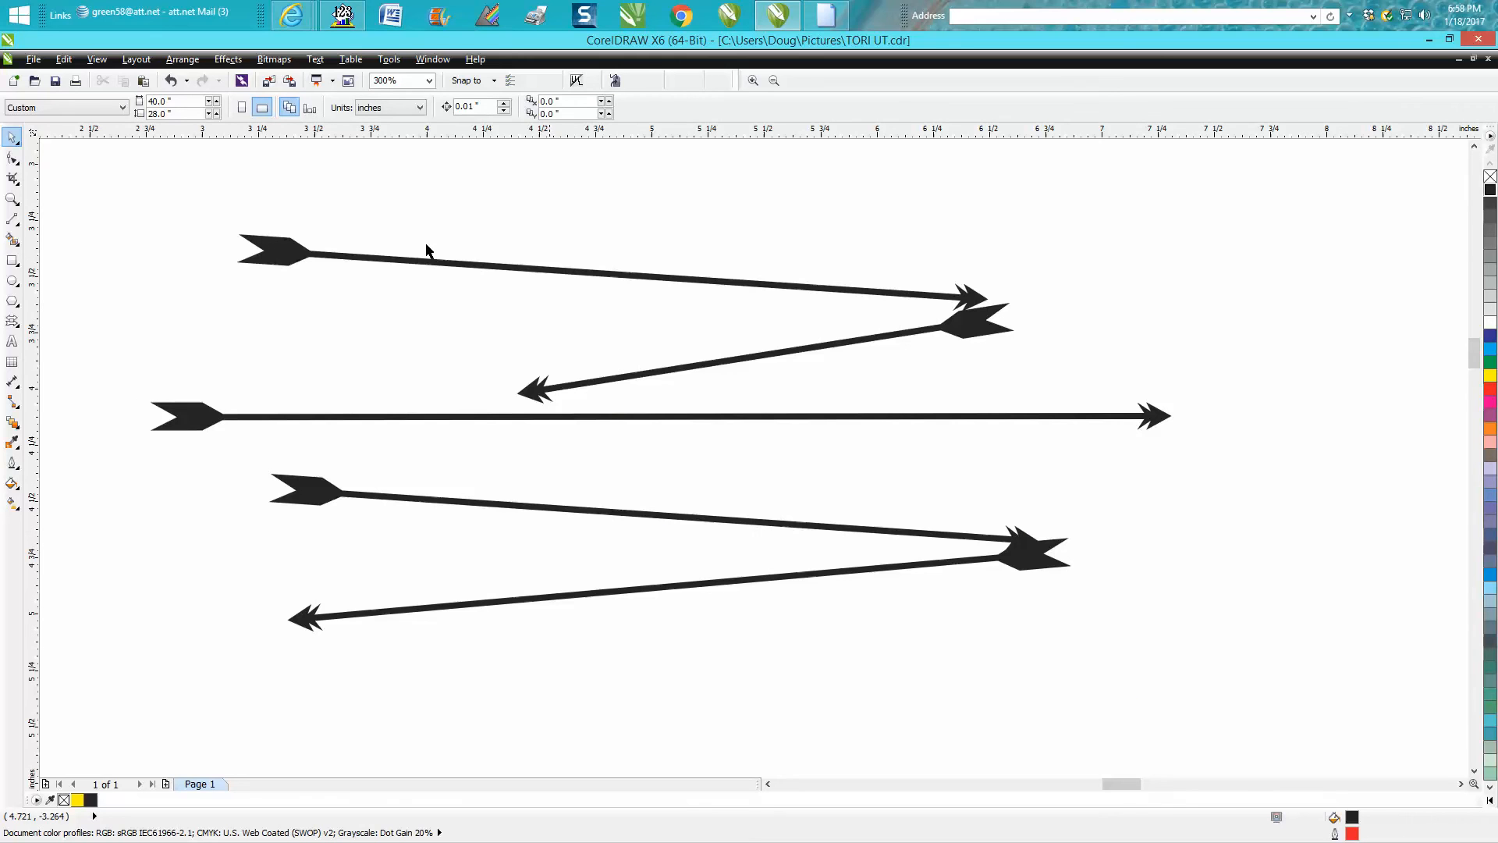
left_click(14, 219)
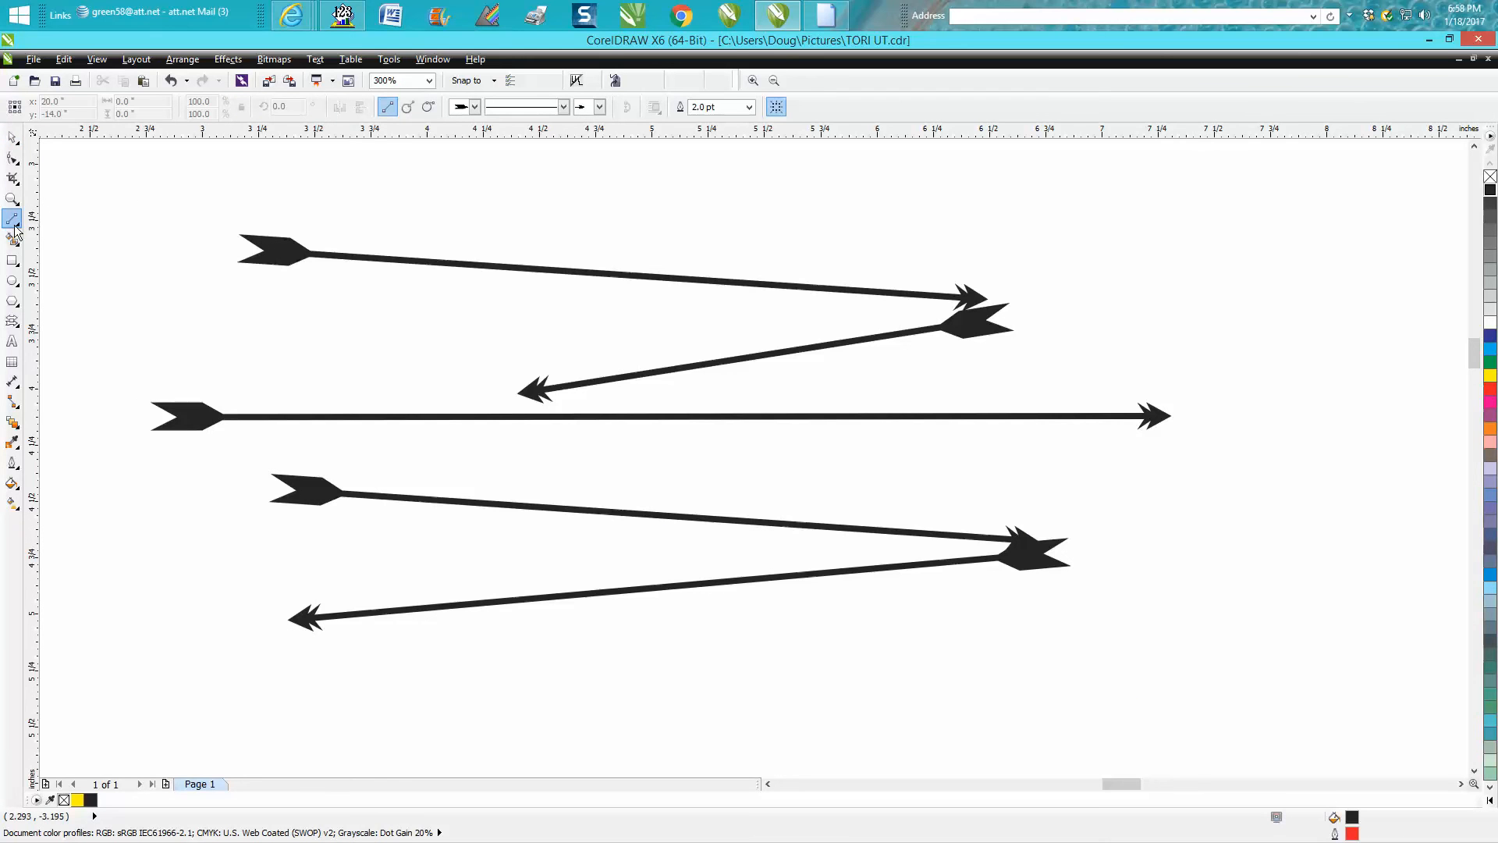
mouse_move(428, 106)
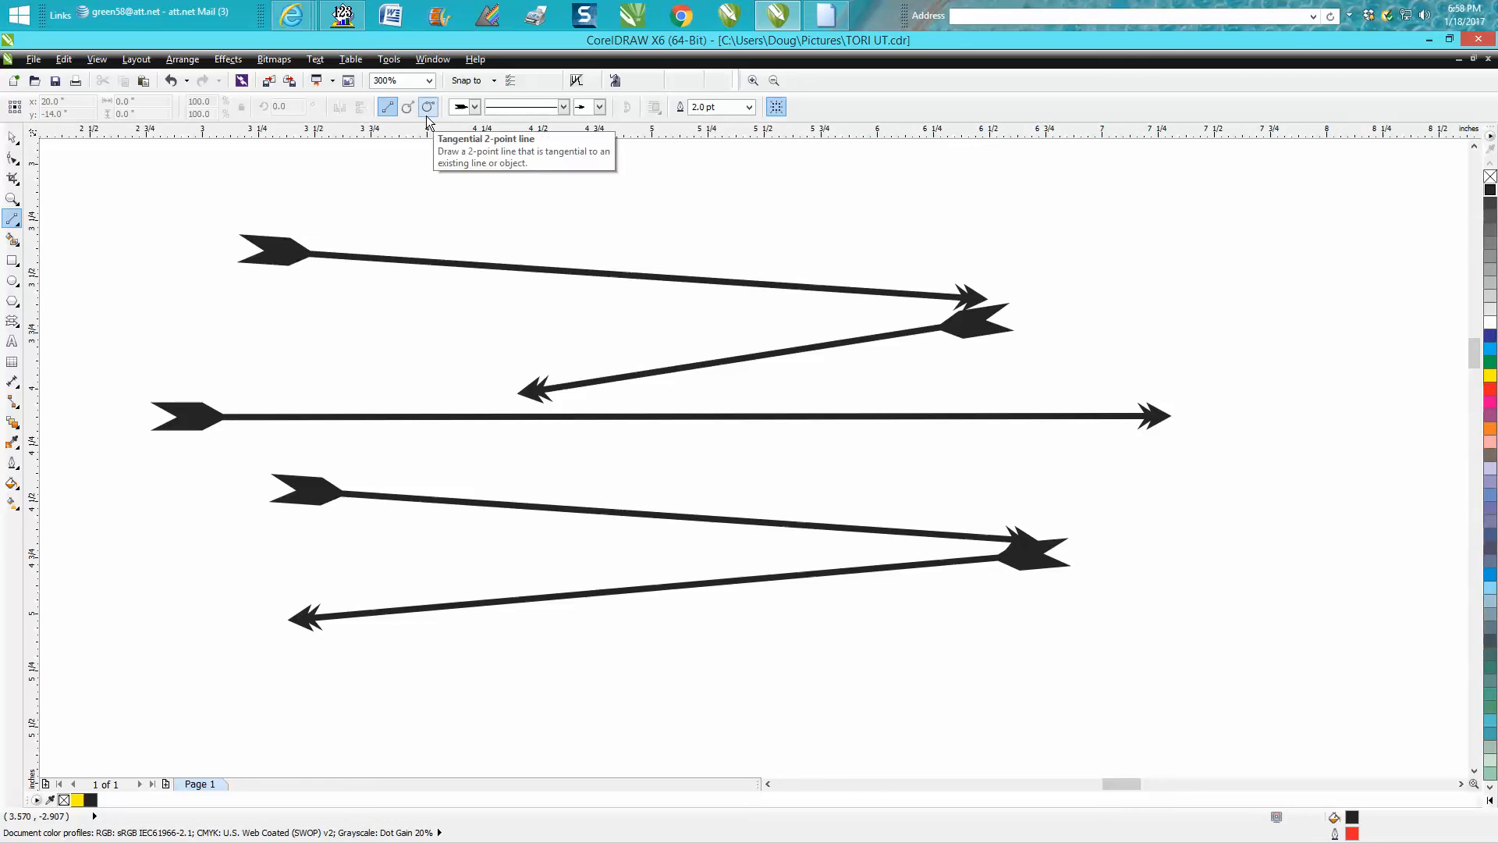
Step: Clear the default start and end arrowheads so new lines come out plain
left_click(474, 107)
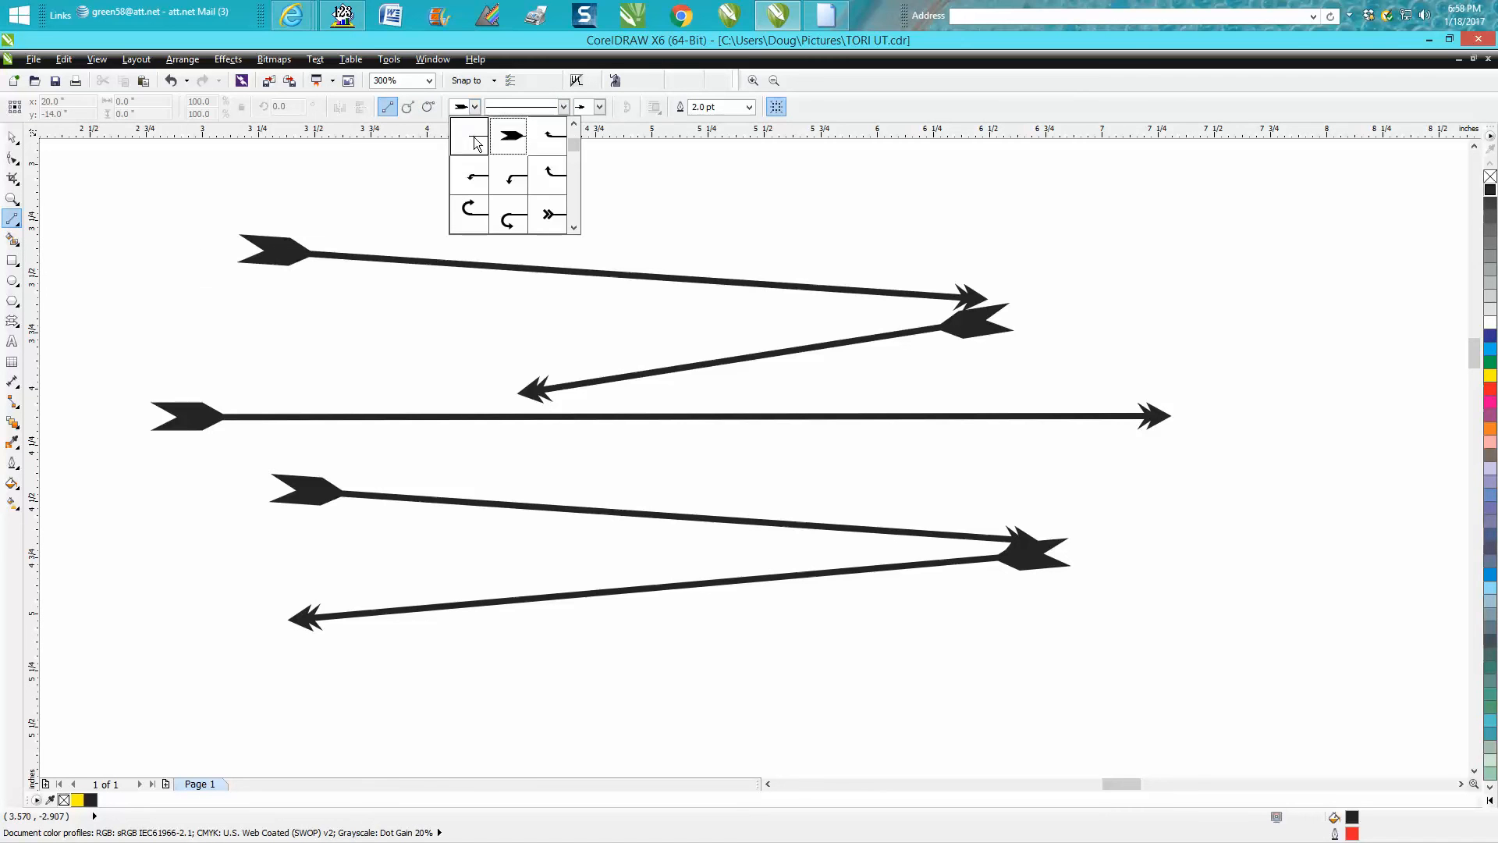
left_click(468, 134)
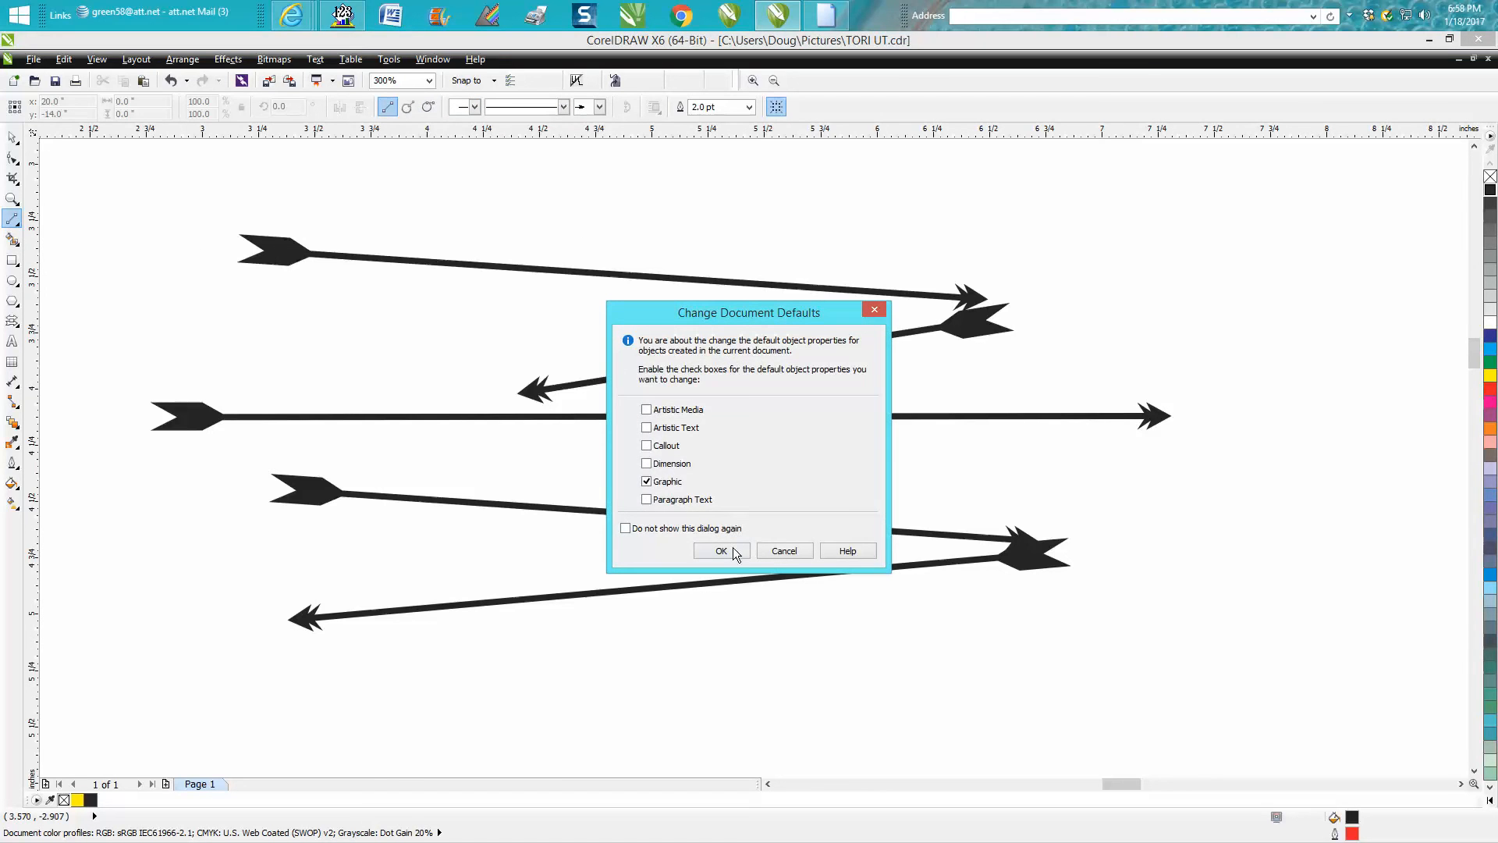
left_click(721, 551)
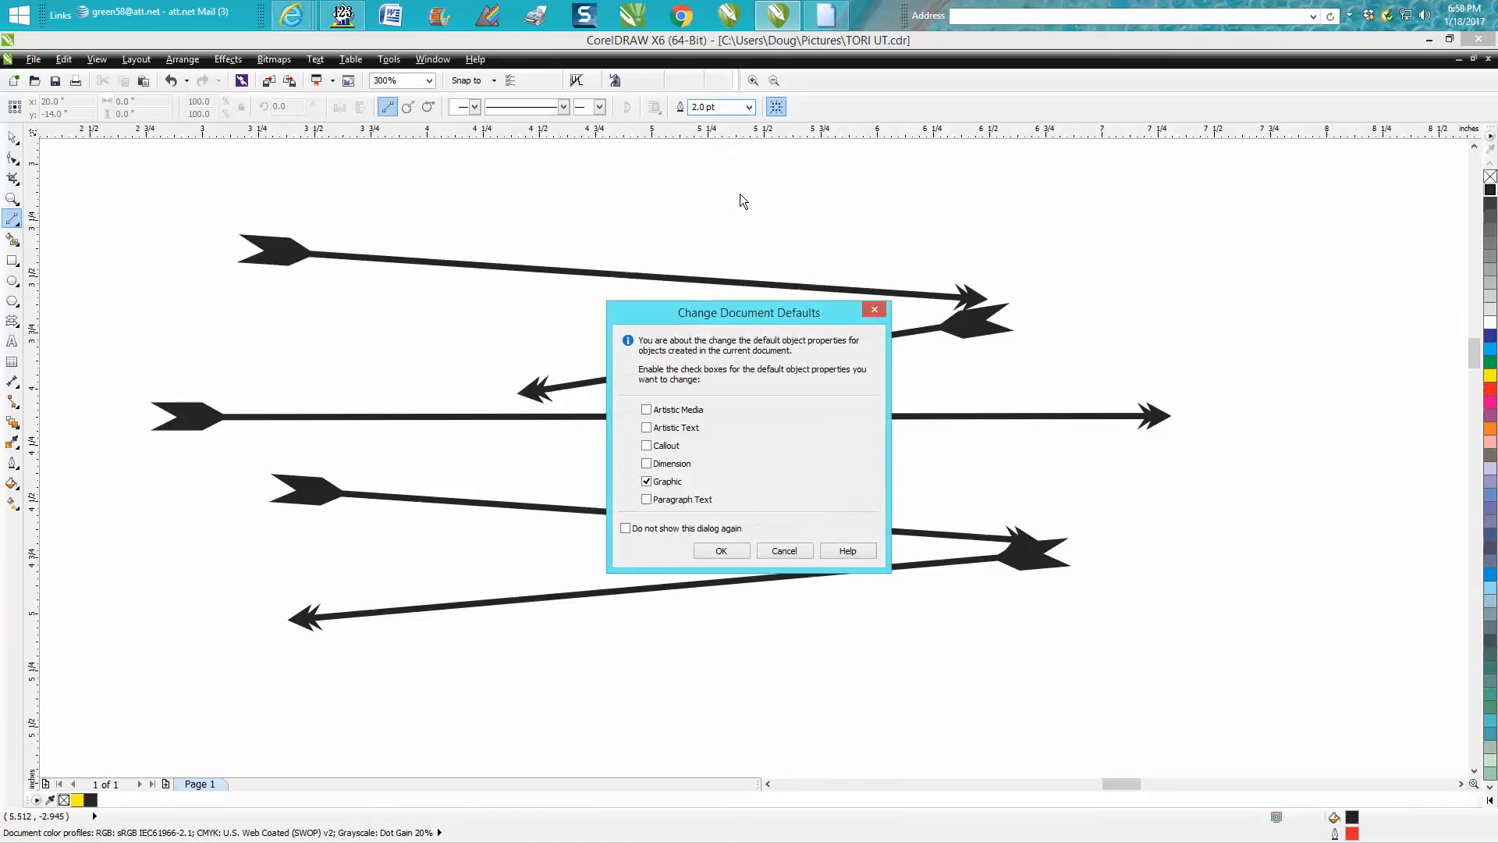
left_click(719, 551)
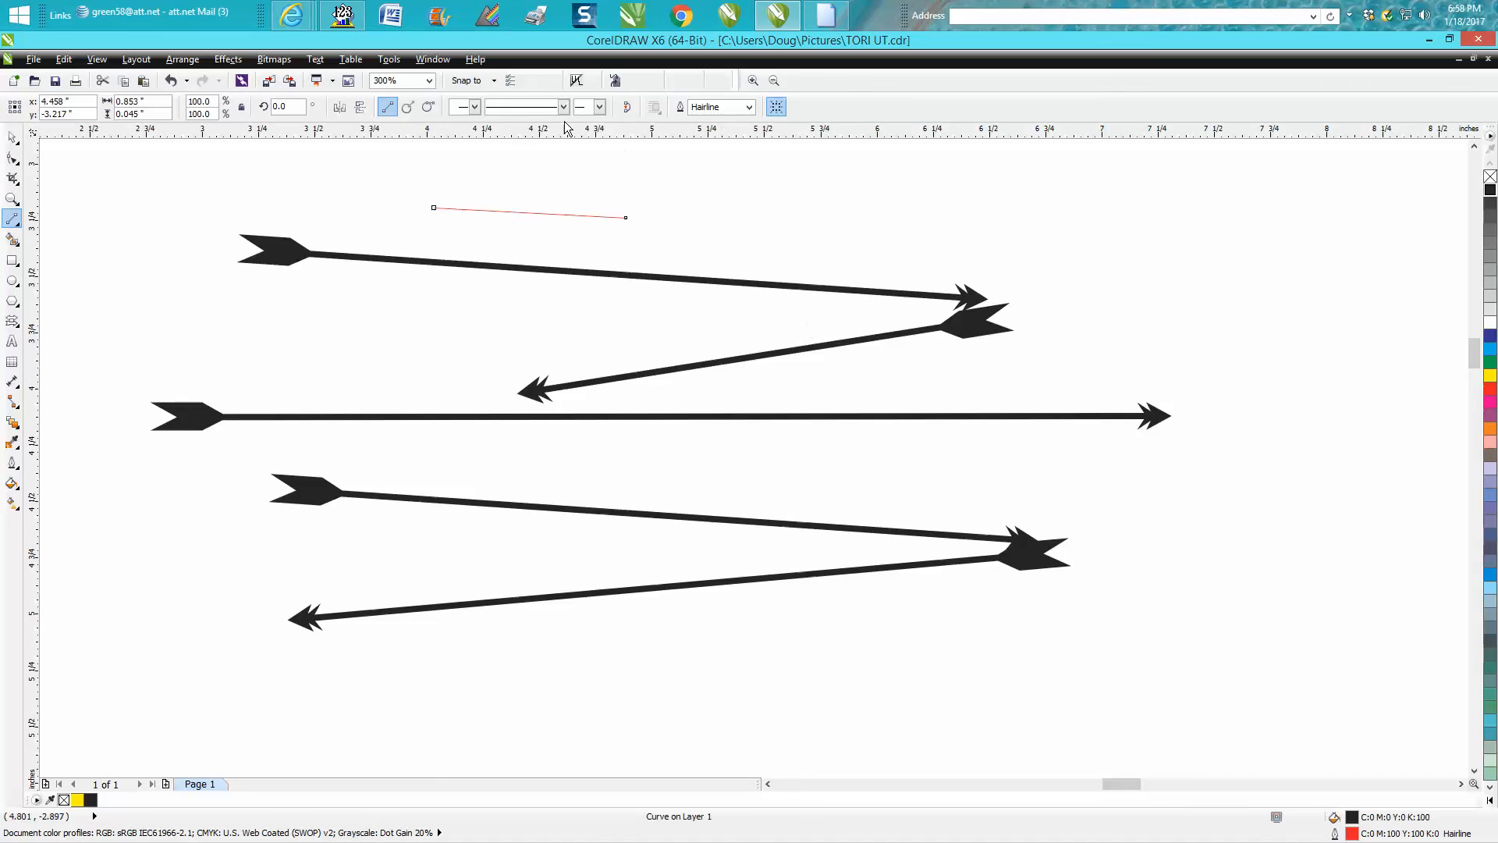
mouse_move(552, 151)
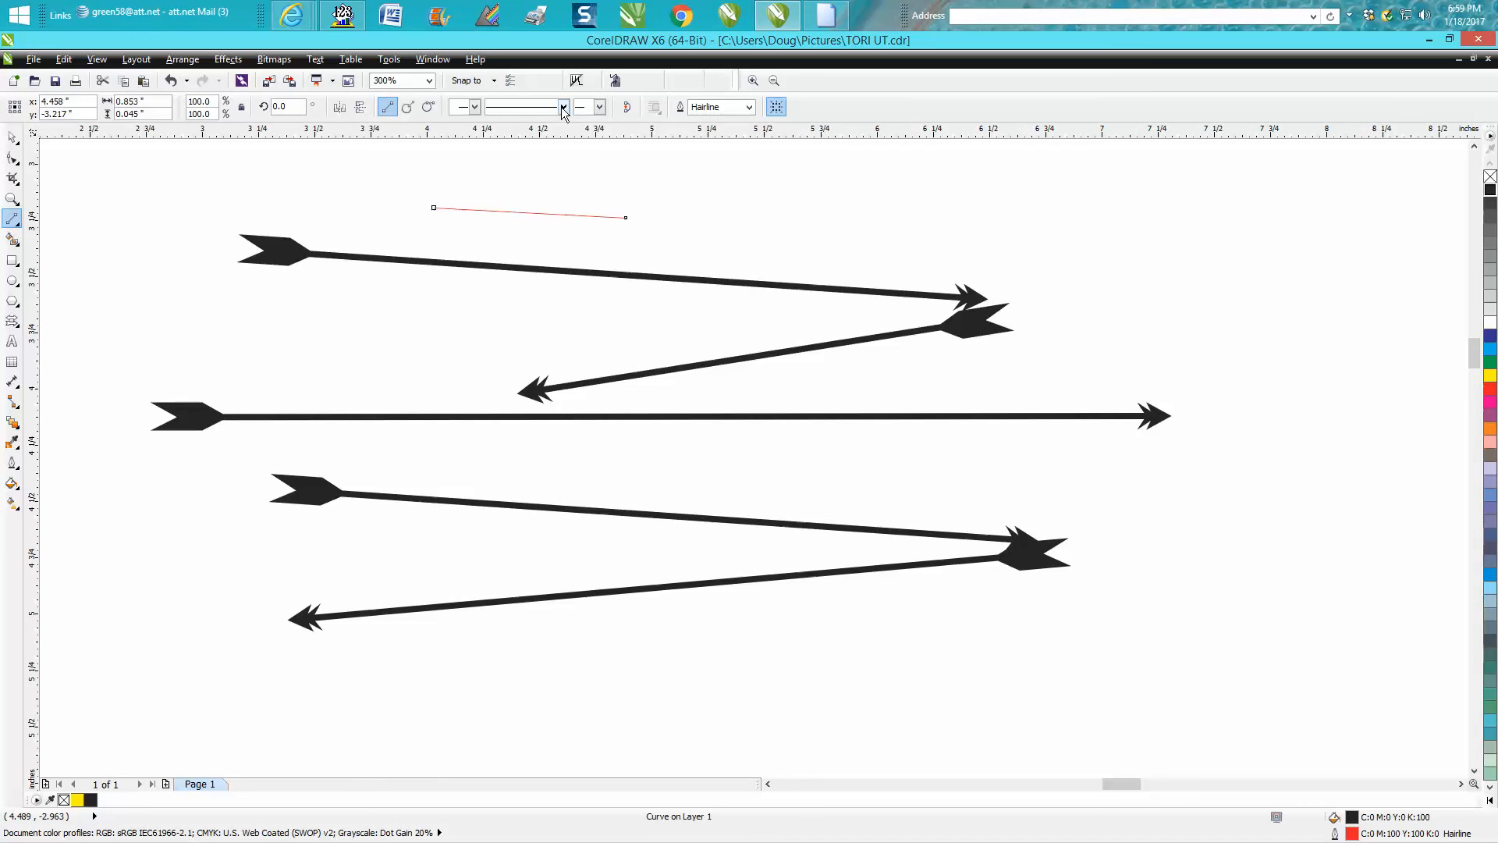
Step: Give the hairline a dotted dash style and zoom in on the thin lines
left_click(564, 106)
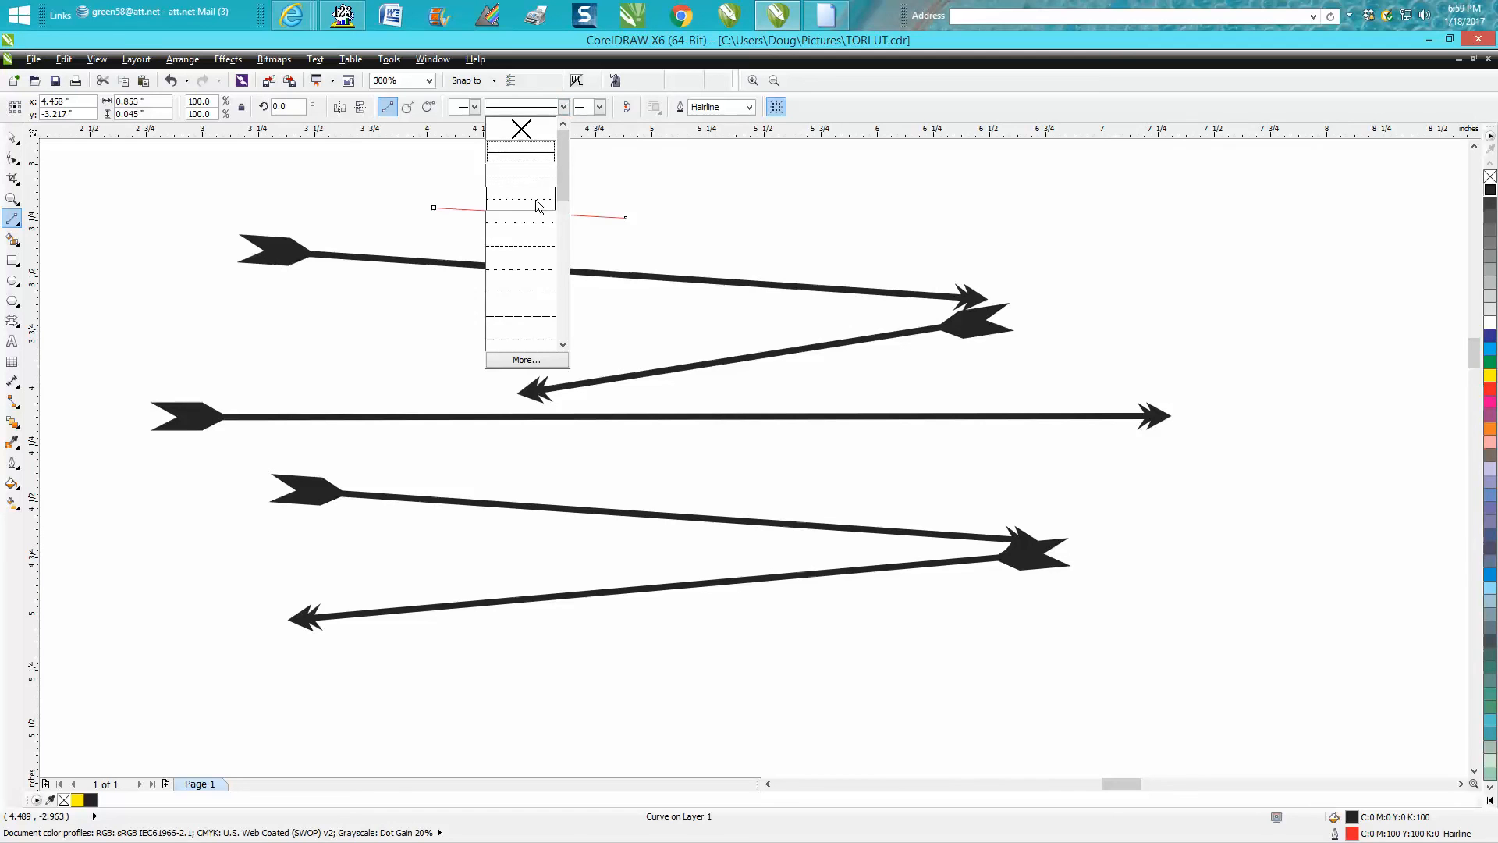
left_click(522, 197)
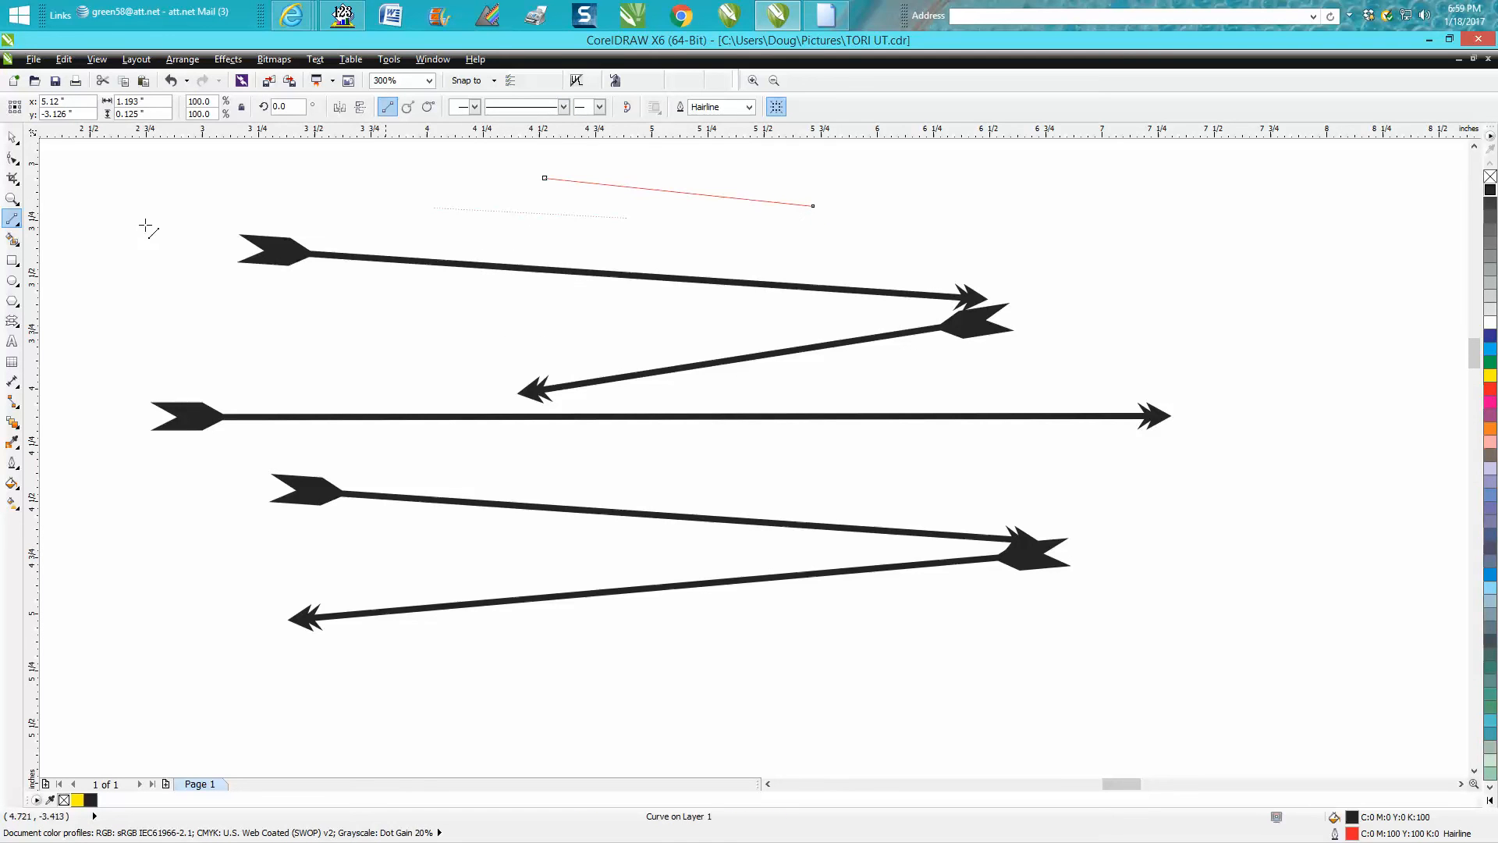
left_click(14, 199)
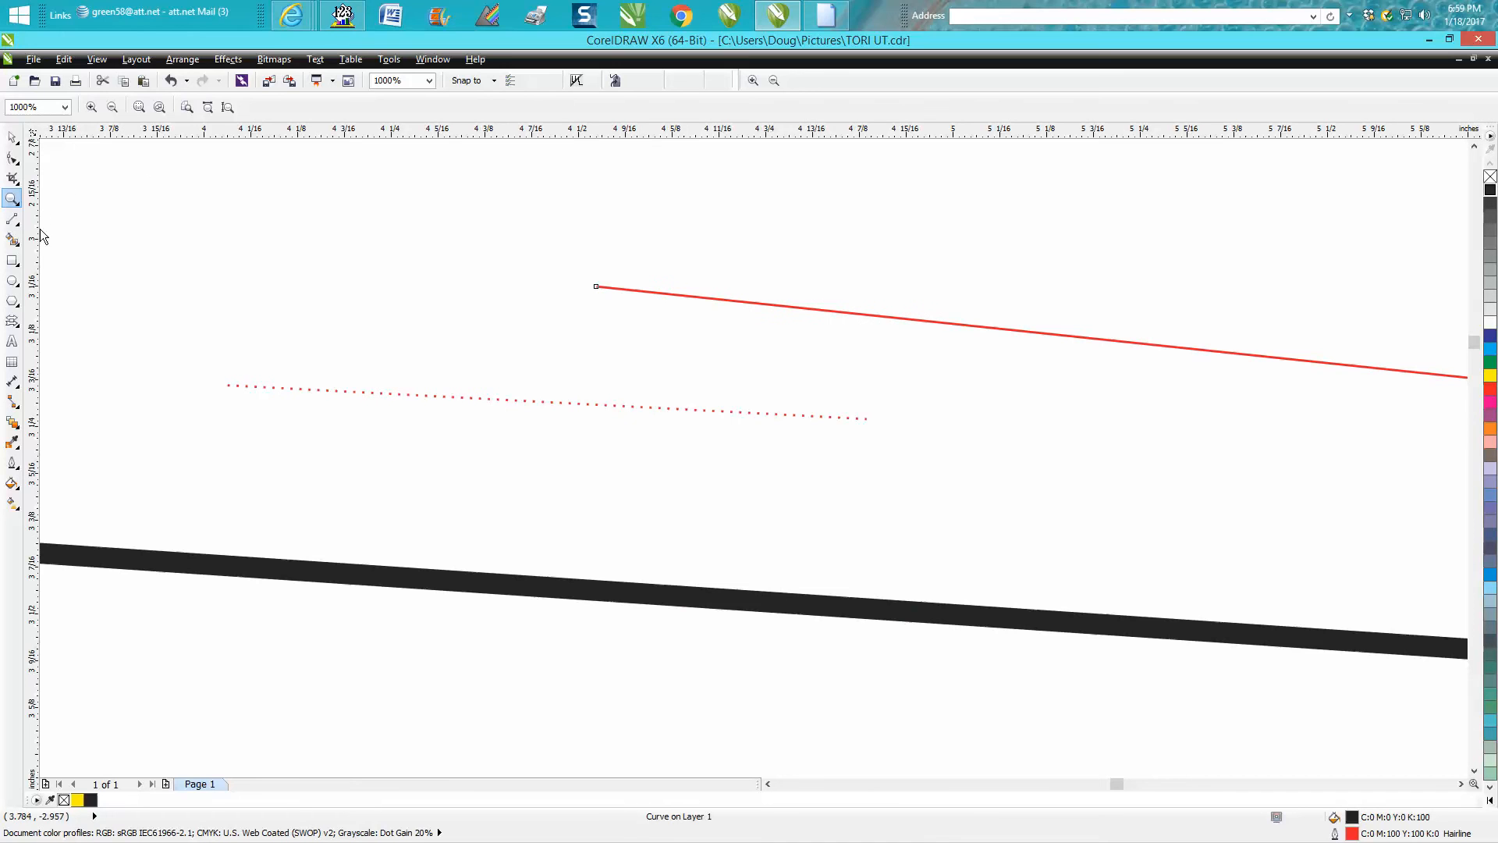
mouse_move(306, 218)
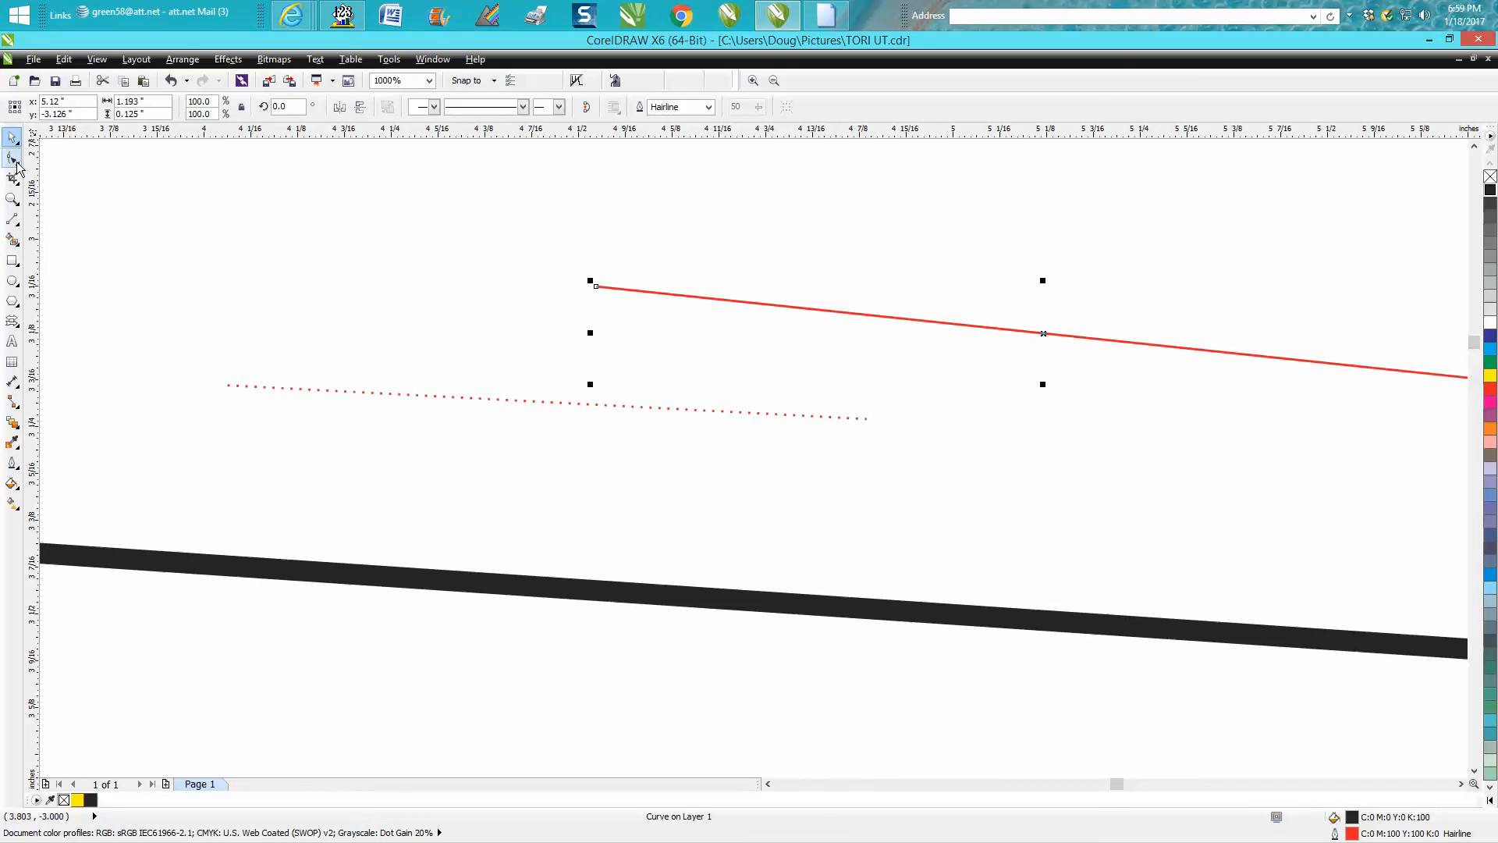
Step: Inspect the red line's nodes with the Shape tool, then return to straight-line drawing
left_click(14, 156)
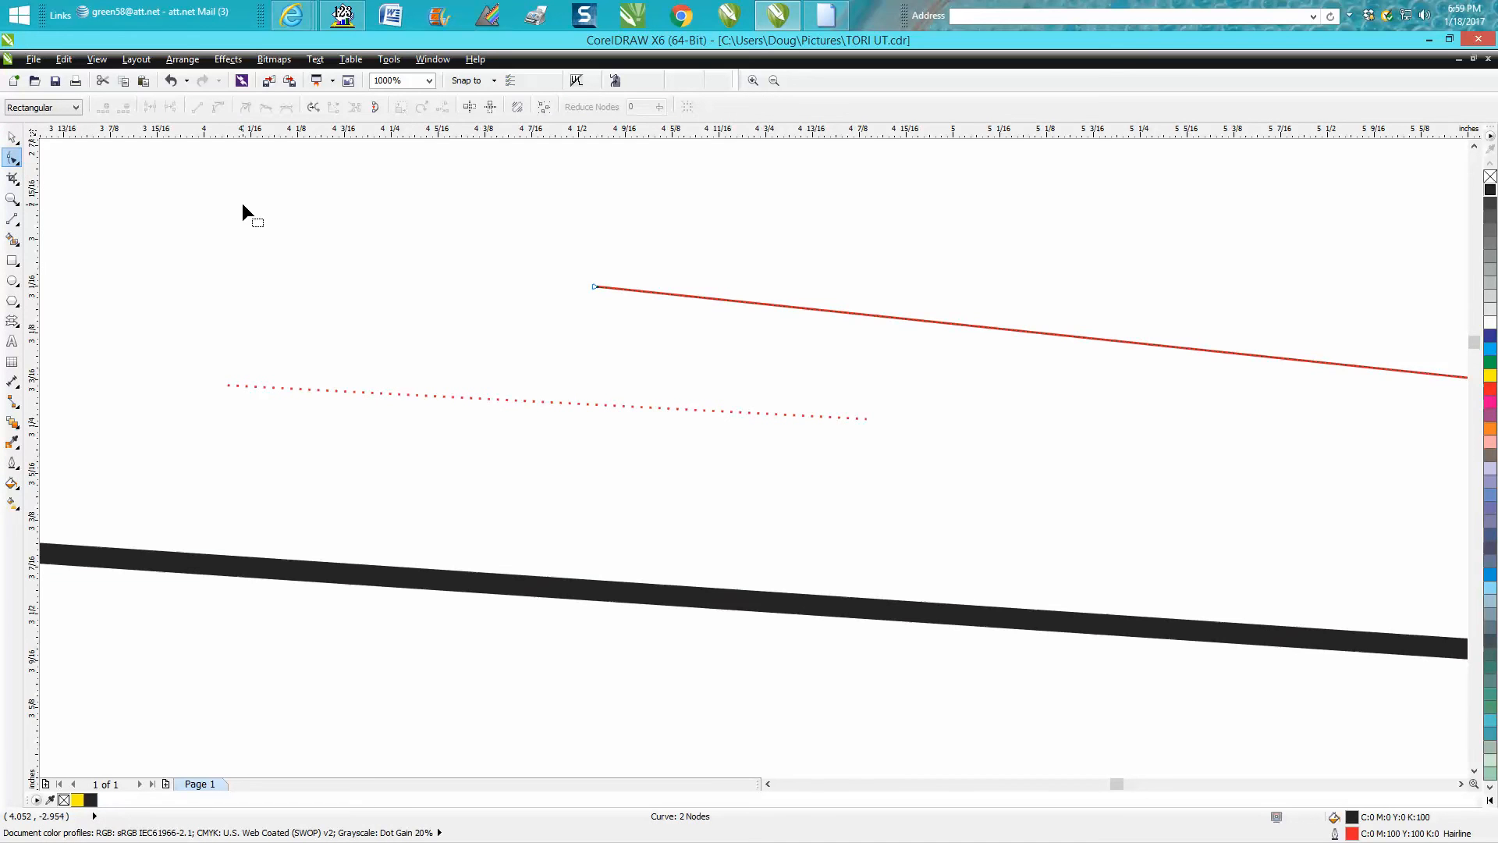
left_click(14, 218)
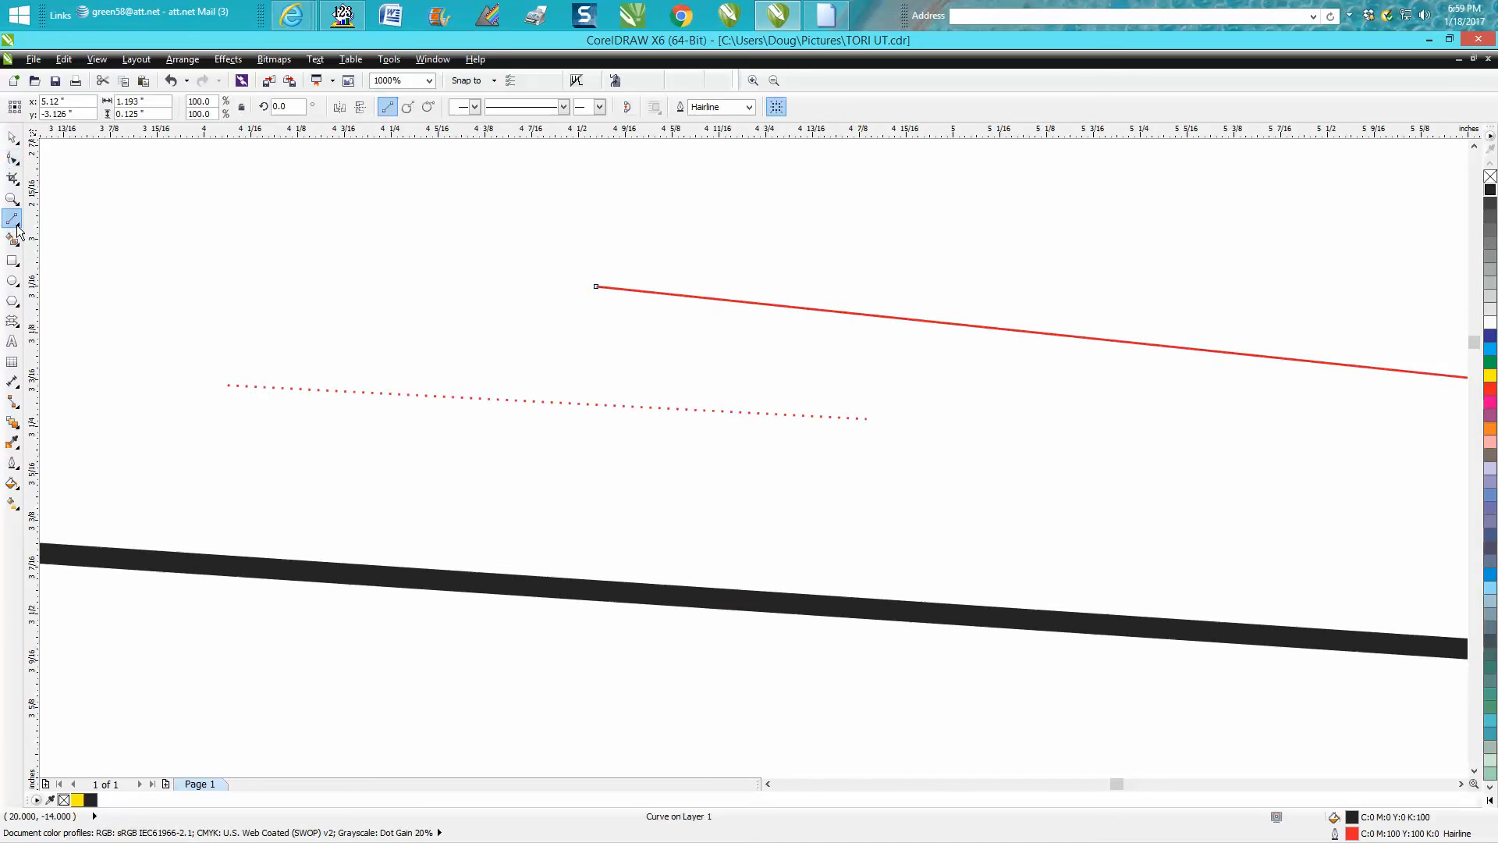
mouse_move(29, 232)
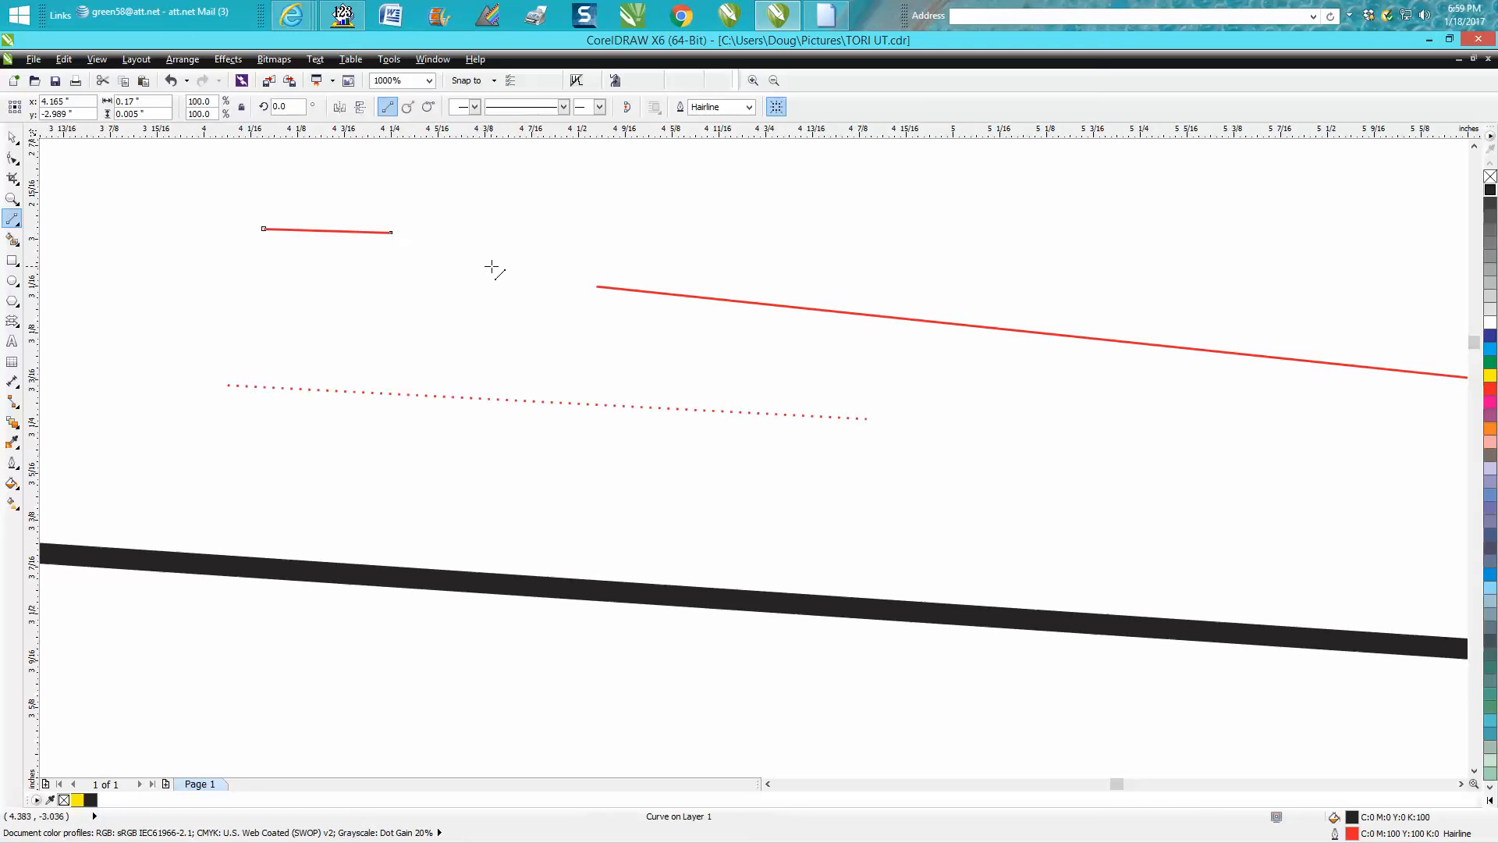
mouse_move(509, 262)
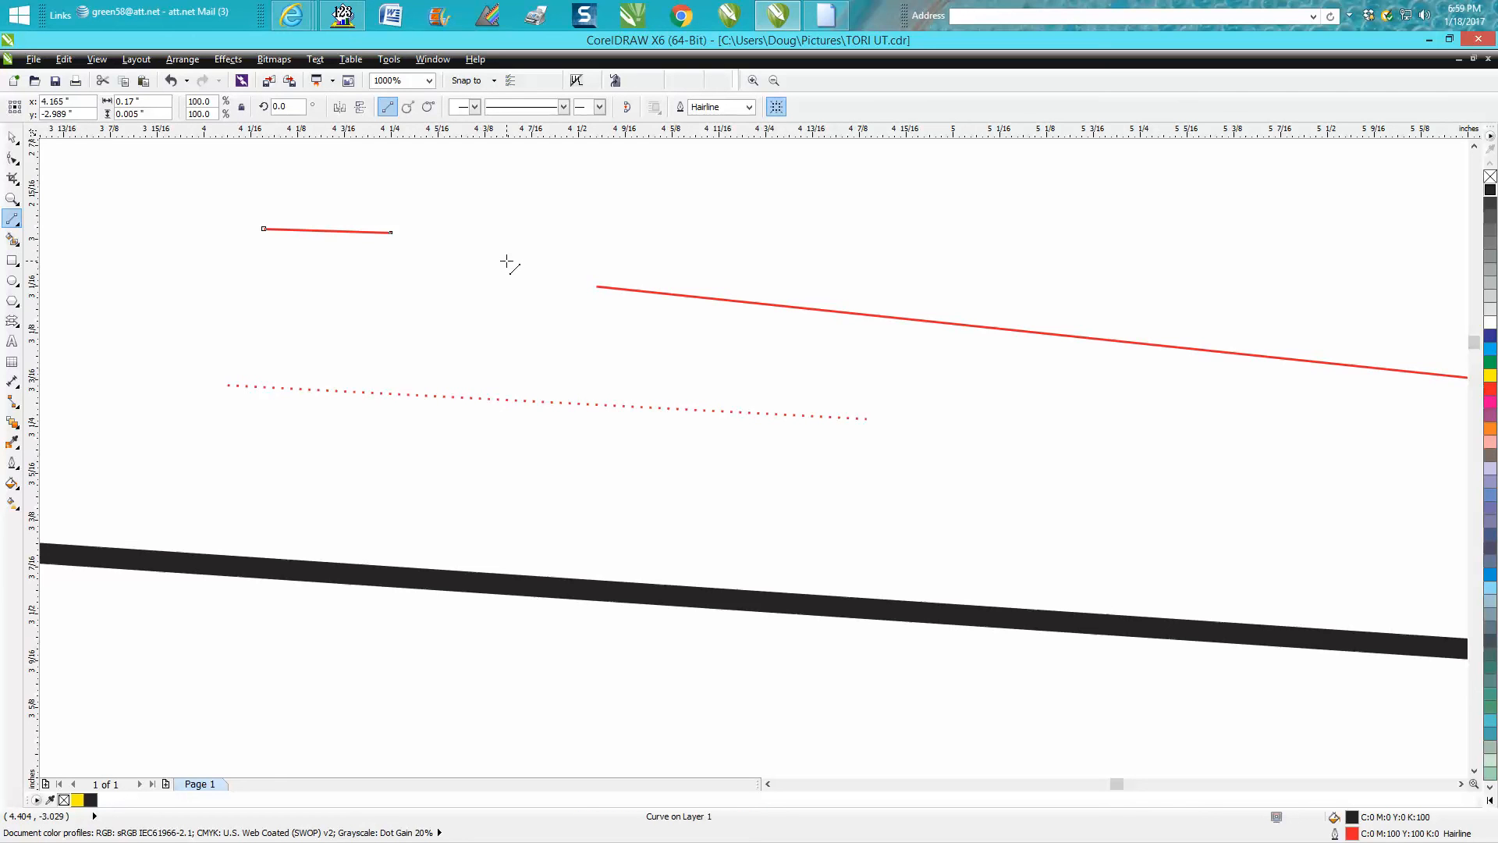